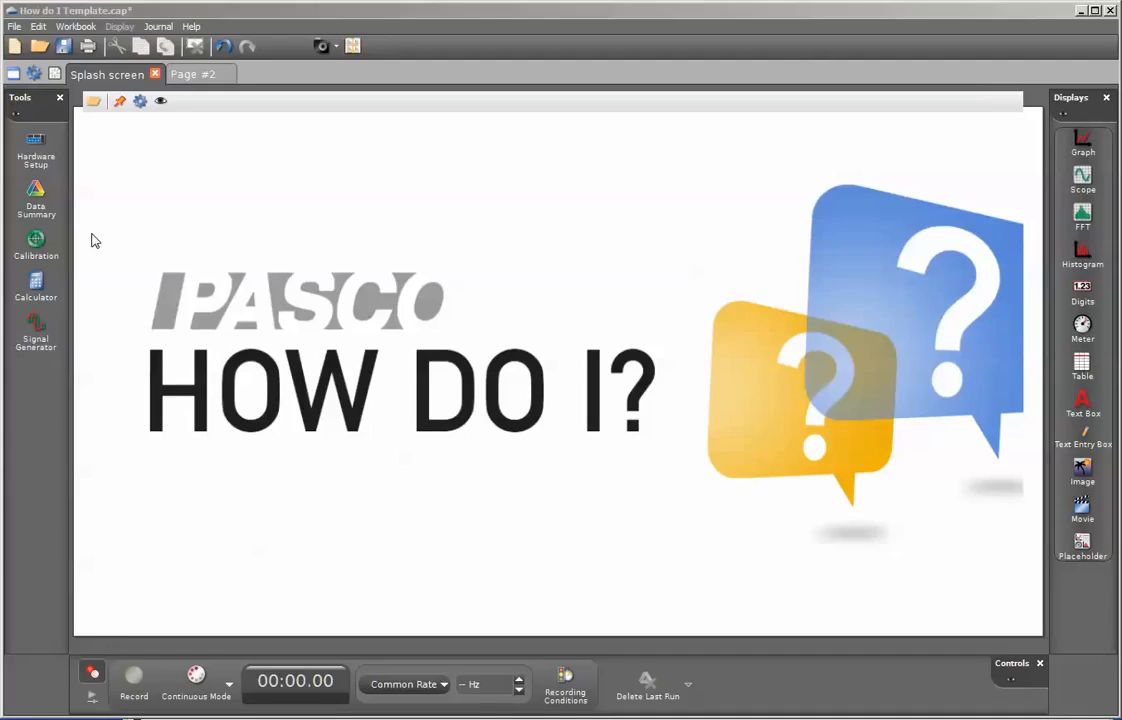
mouse_move(80, 140)
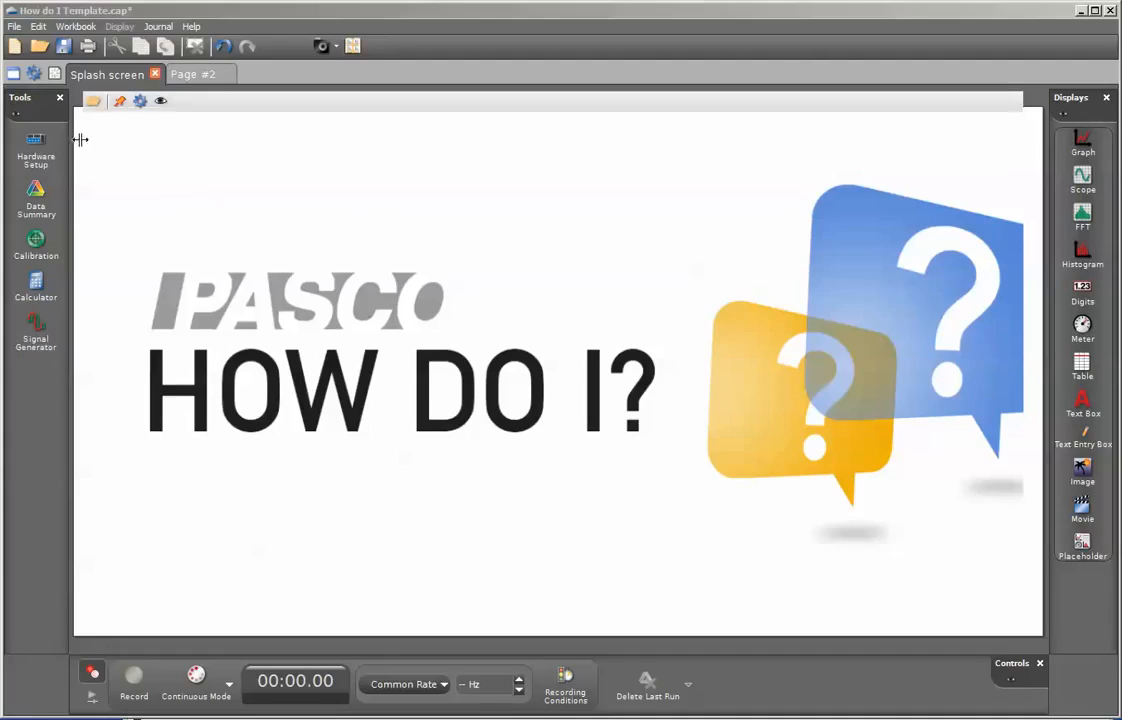
Open Hardware Setup to show the interface with photogates on Ch 1 and Ch 2.
left_click(36, 150)
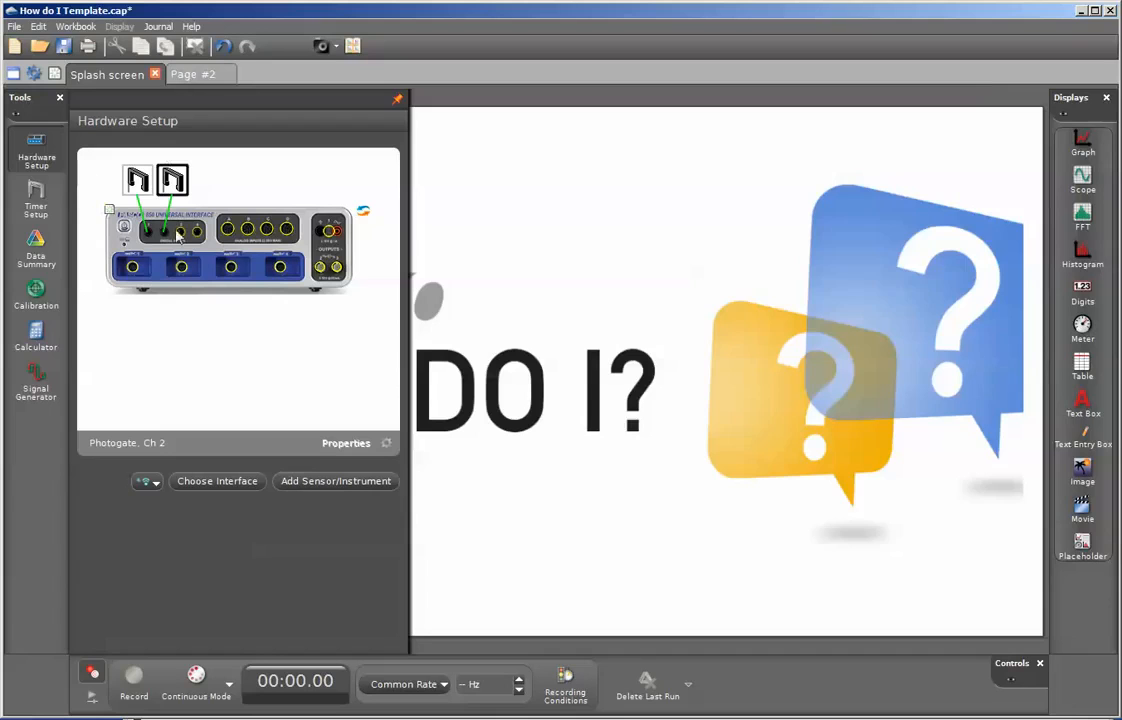
mouse_move(36, 205)
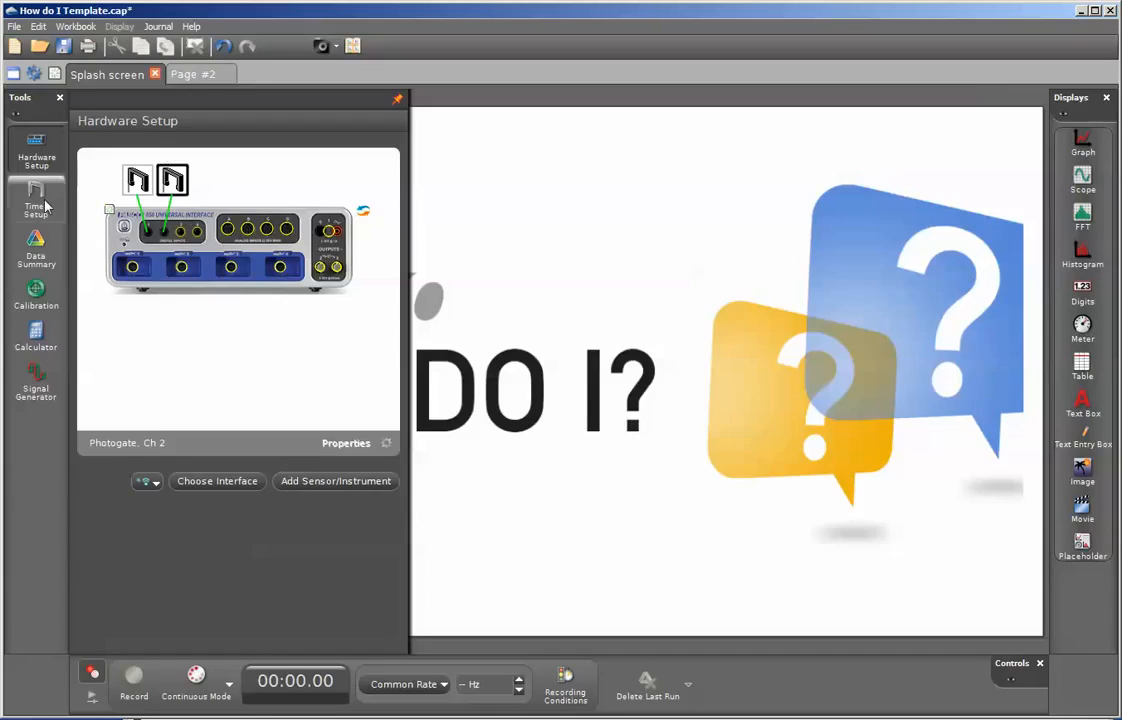
Create a pre-configured timer using both photogates, choosing Two Photogates (Single Flag).
left_click(36, 200)
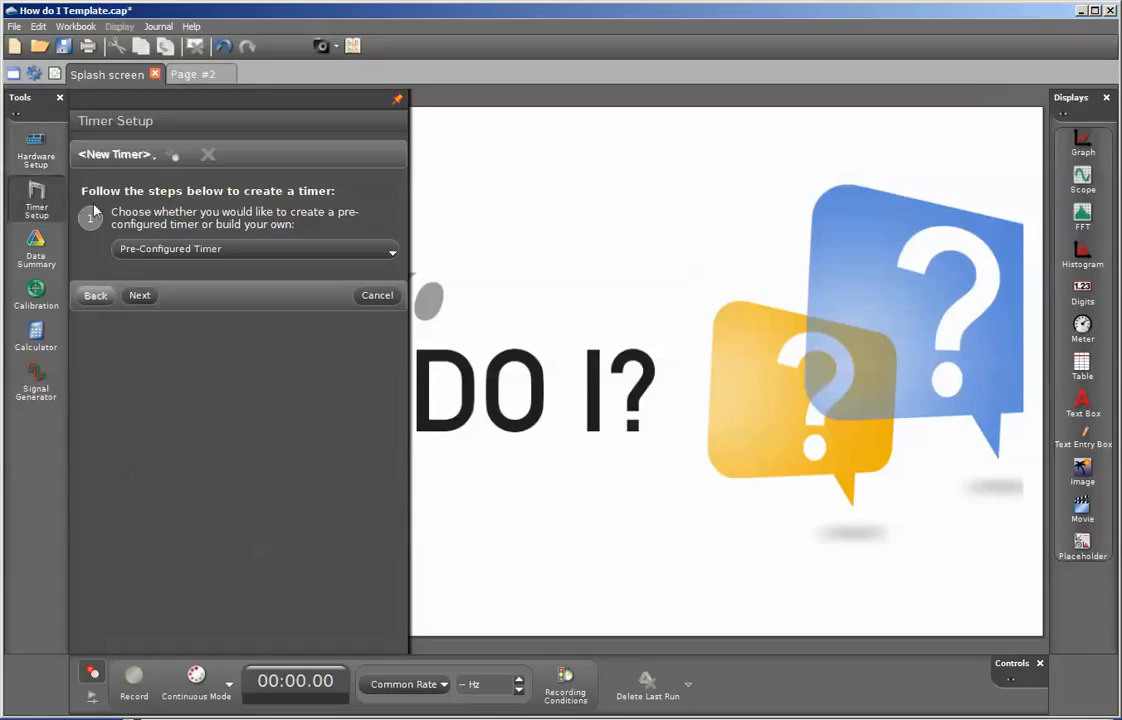
left_click(139, 294)
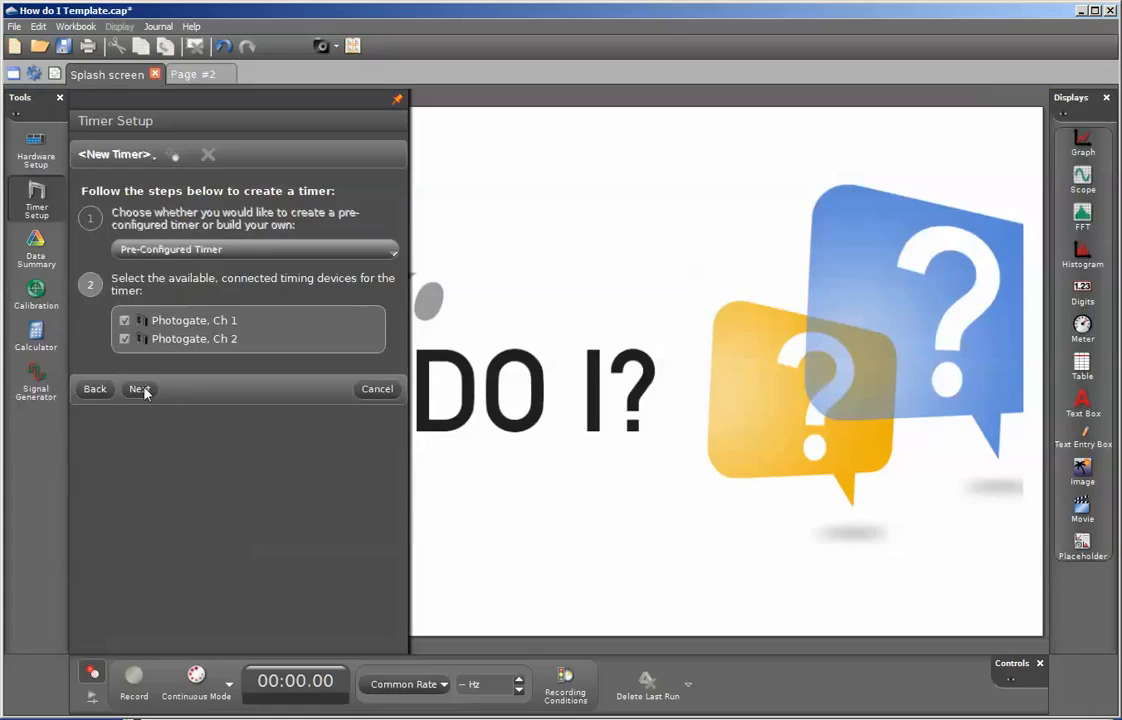
left_click(140, 389)
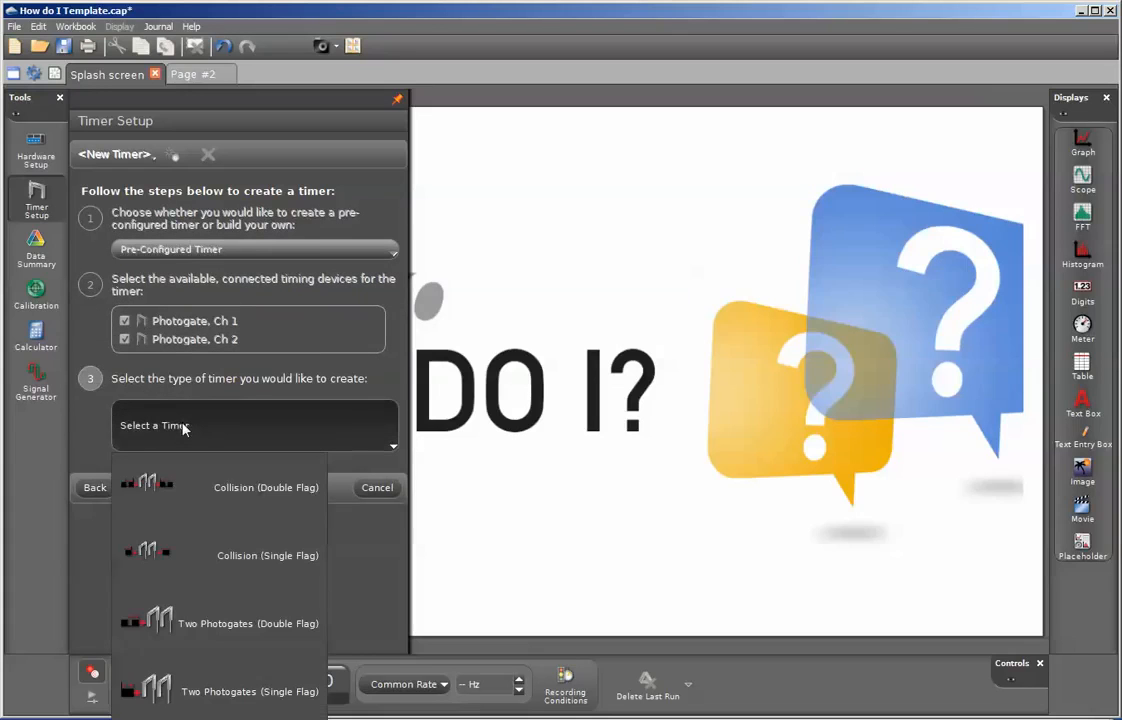
mouse_move(222, 623)
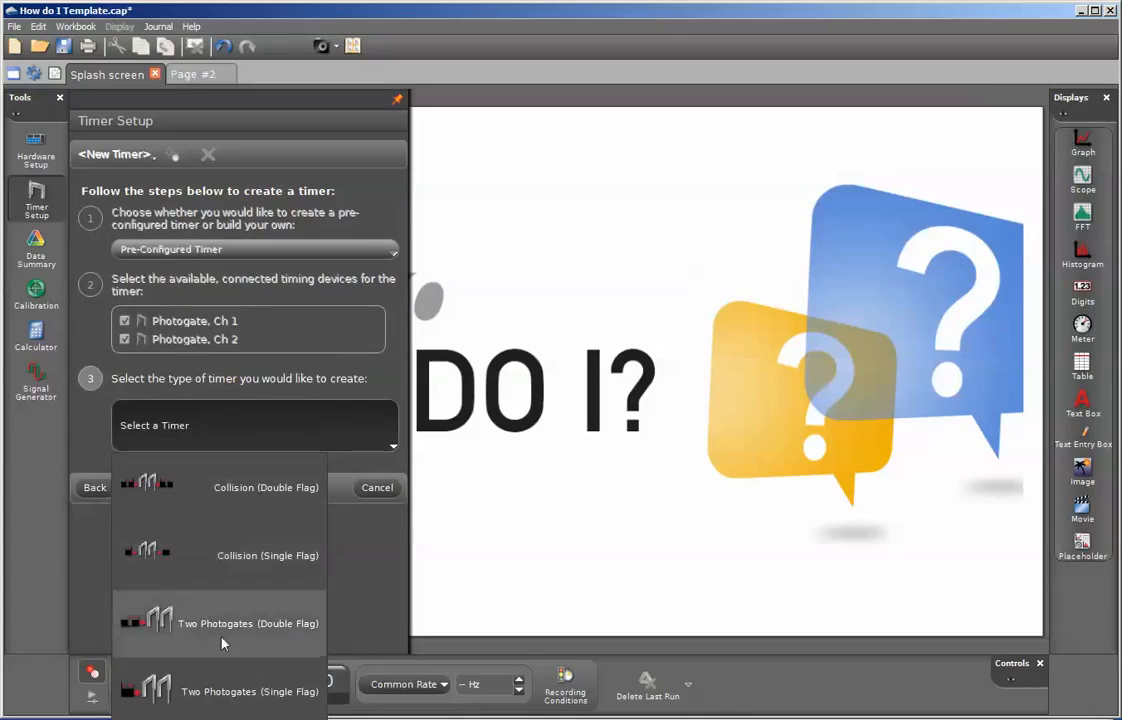
mouse_move(210, 683)
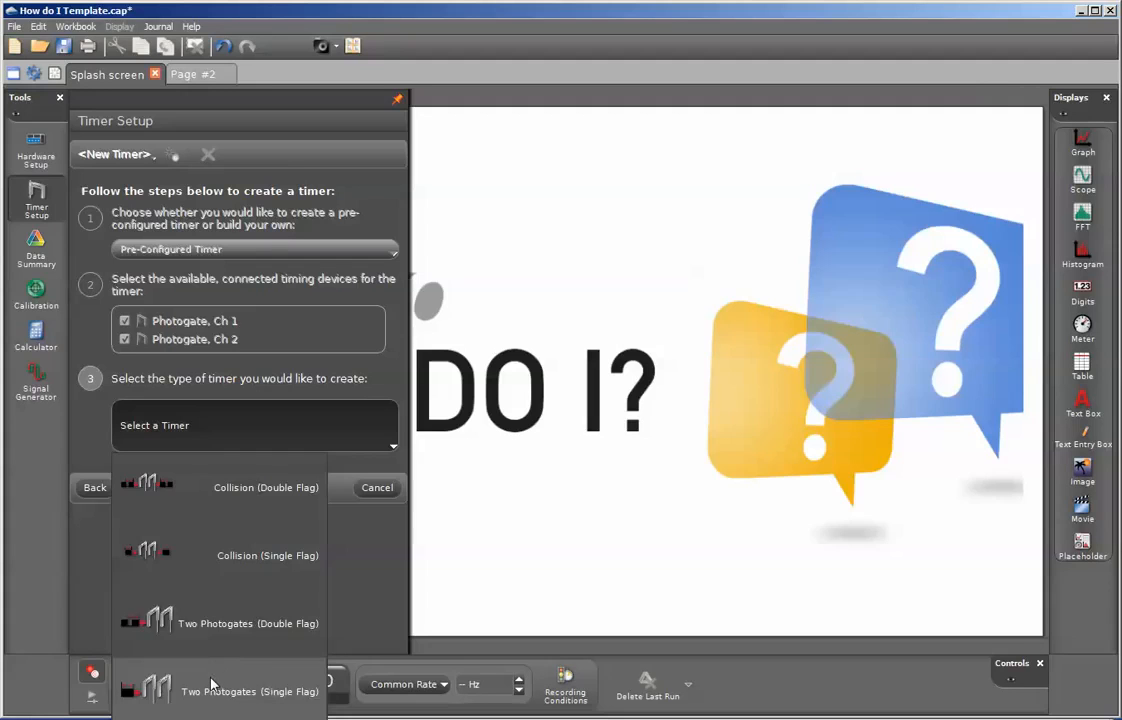
left_click(249, 691)
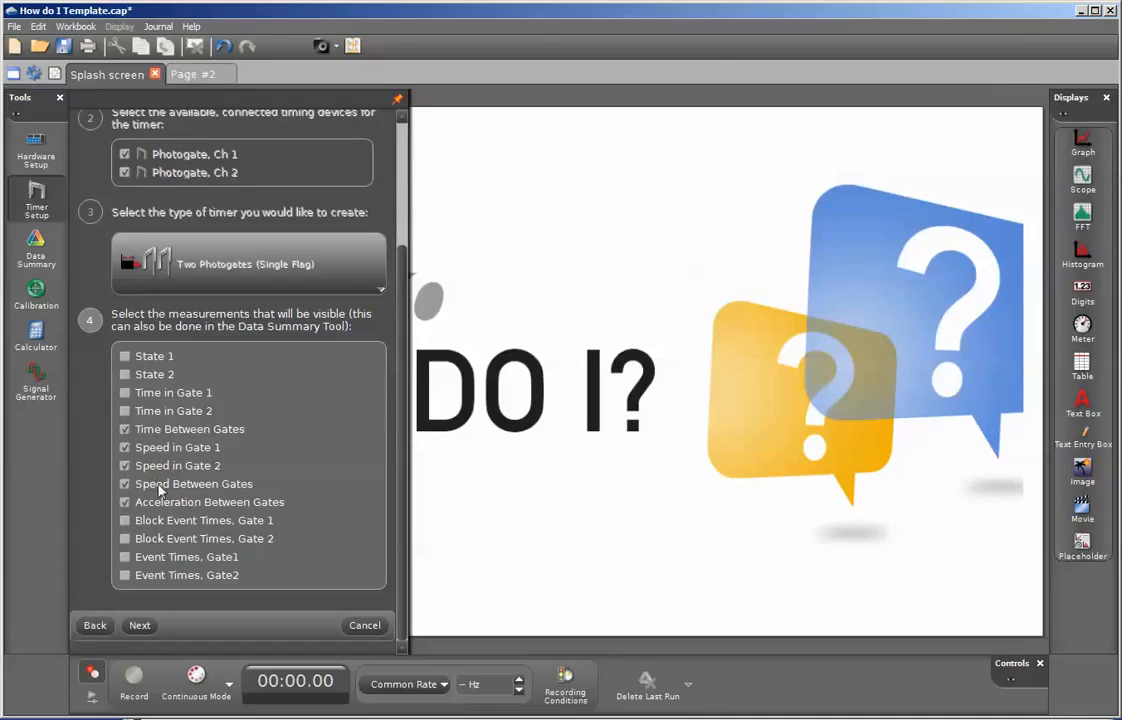
Drop Acceleration Between Gates from the timer, finish it, and close Timer Setup.
left_click(124, 483)
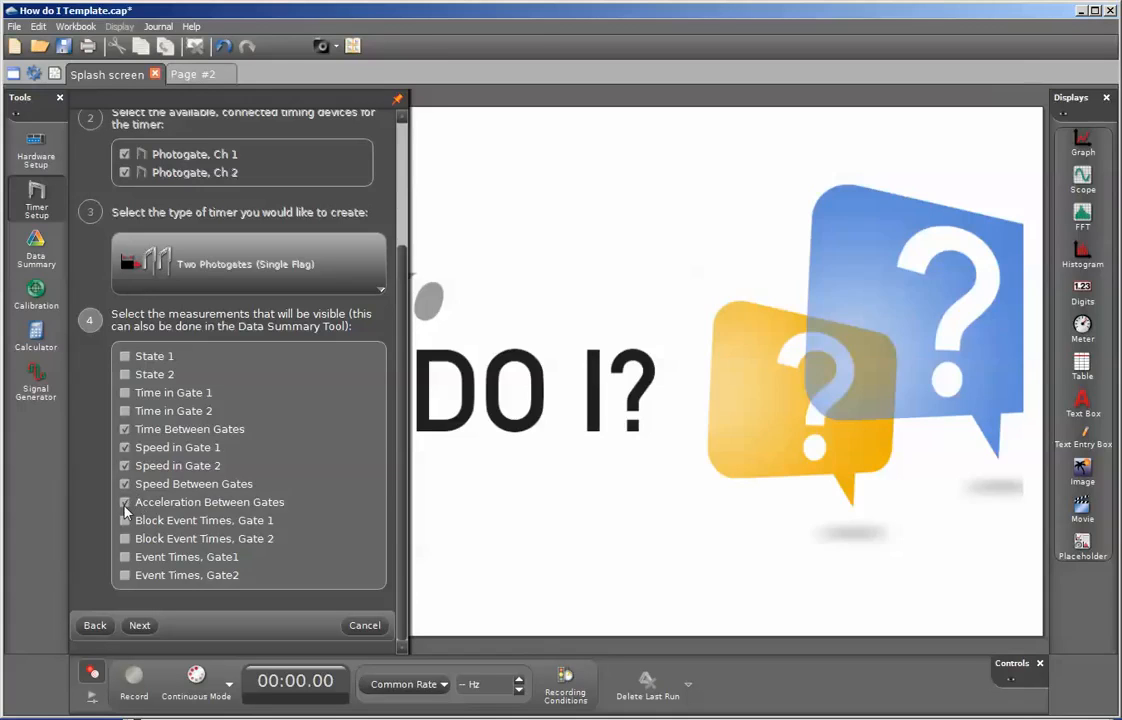
left_click(124, 501)
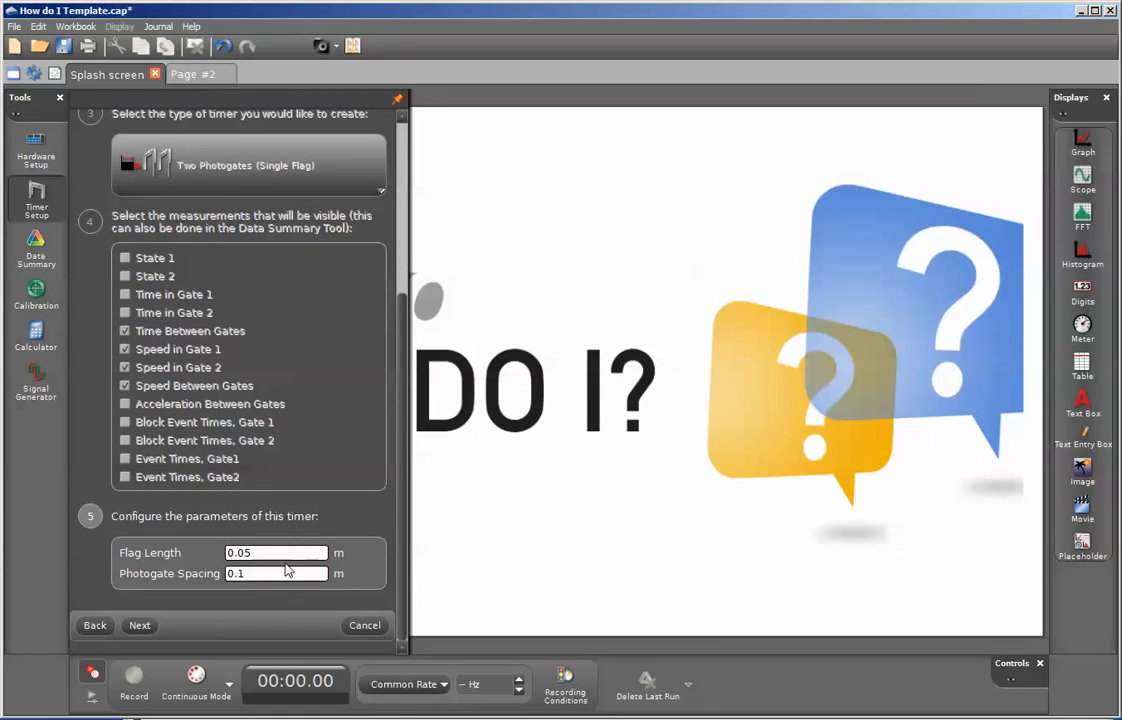
left_click(139, 625)
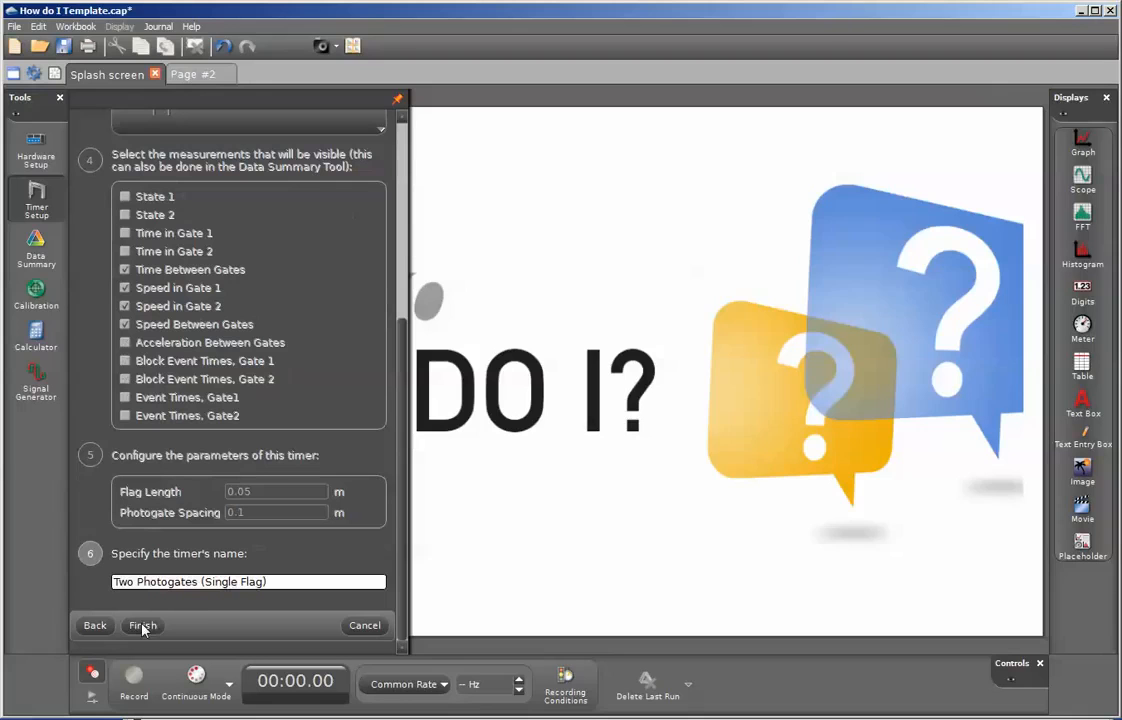
mouse_move(150, 635)
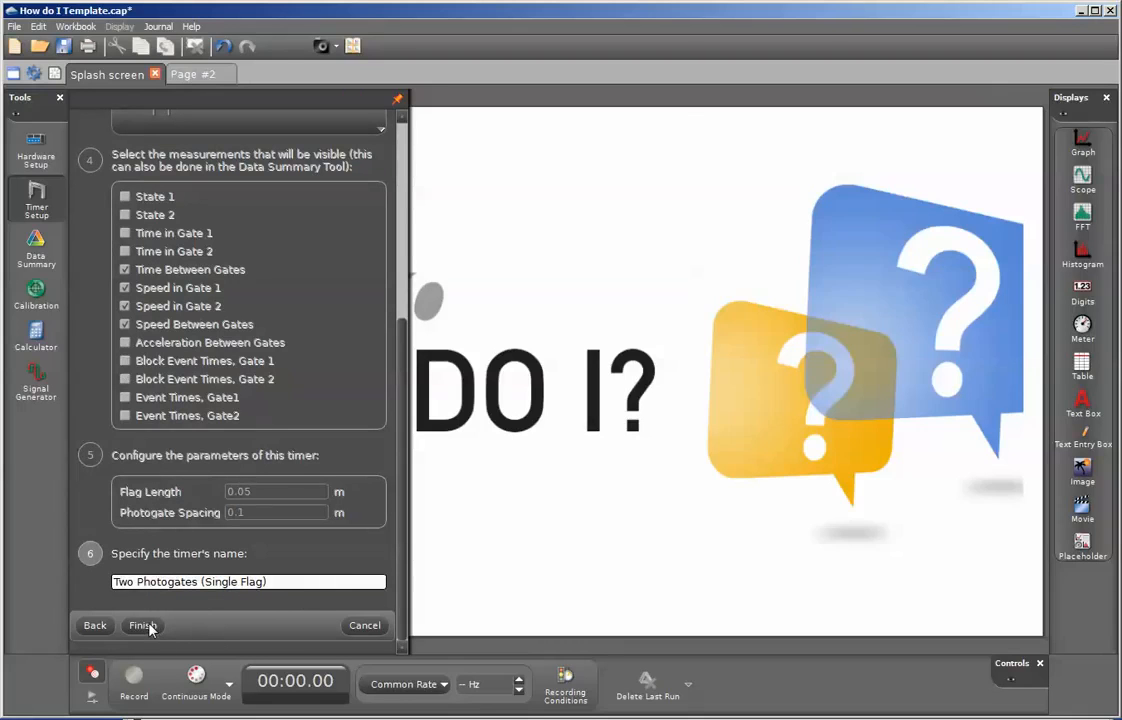
left_click(141, 625)
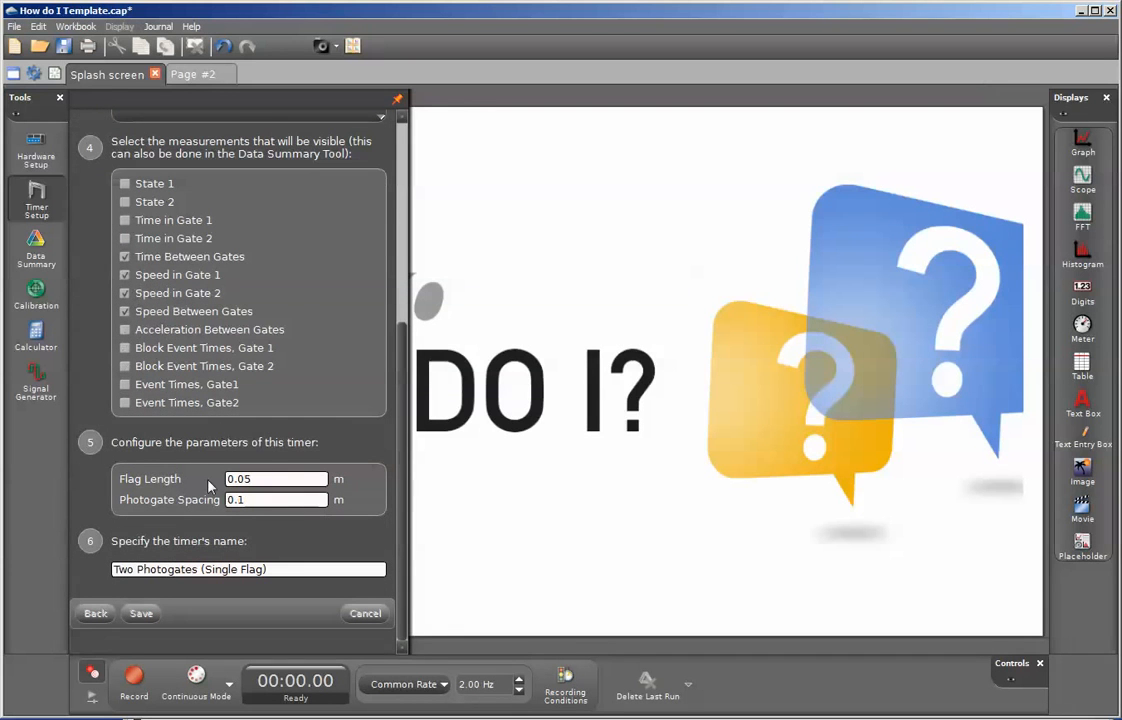
mouse_move(36, 200)
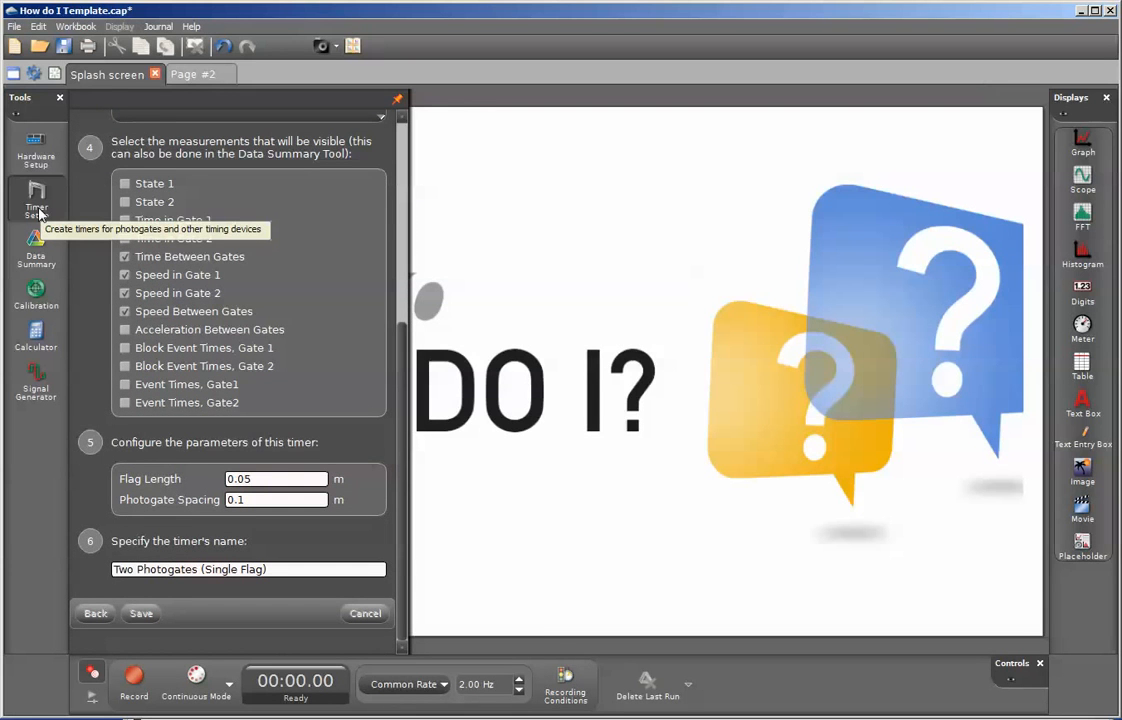
left_click(364, 613)
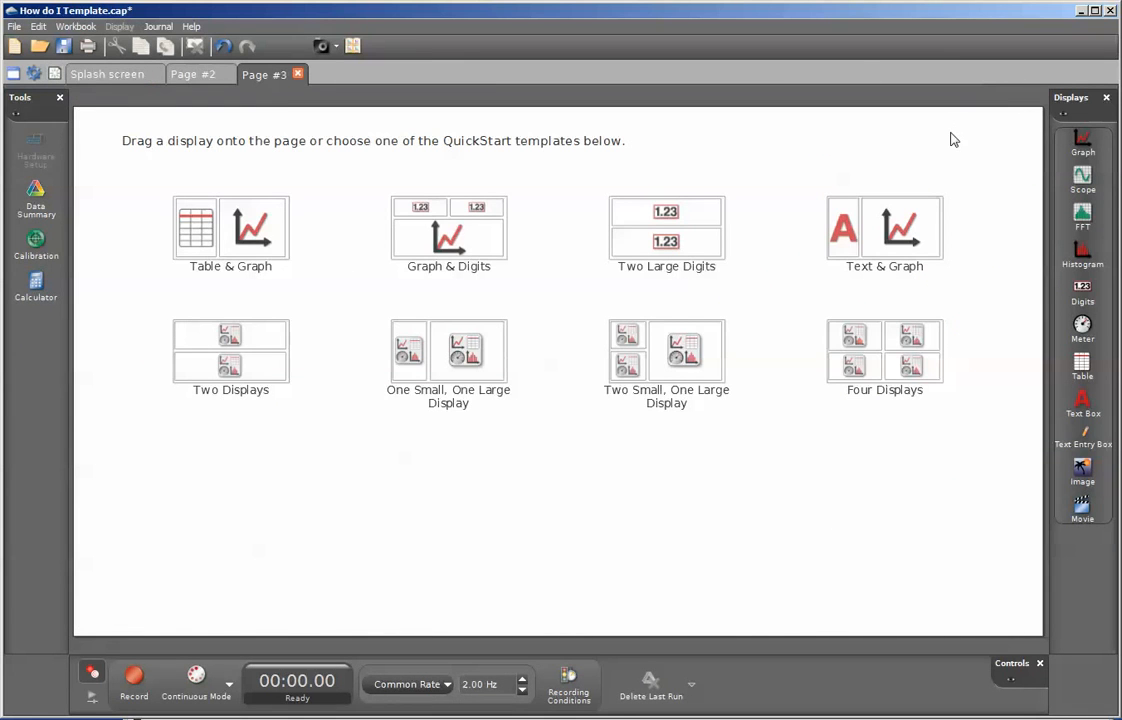
mouse_move(1083, 368)
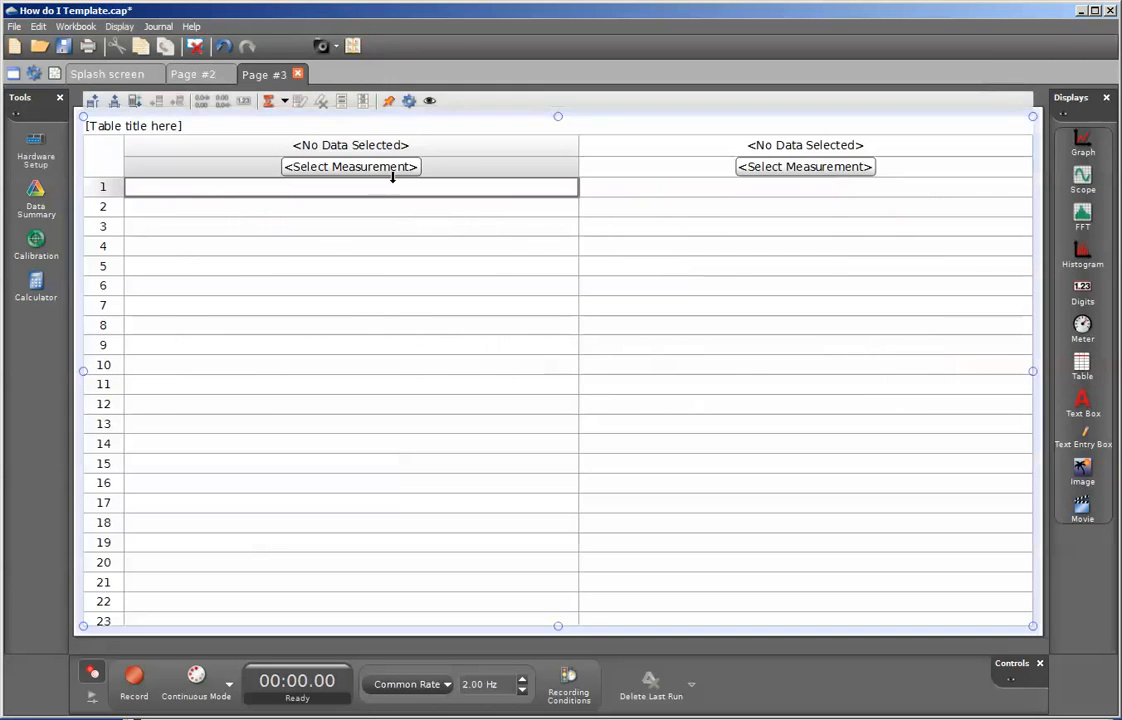
Set the table columns to Speed in Gate 2 and Speed in Gate 1.
left_click(350, 166)
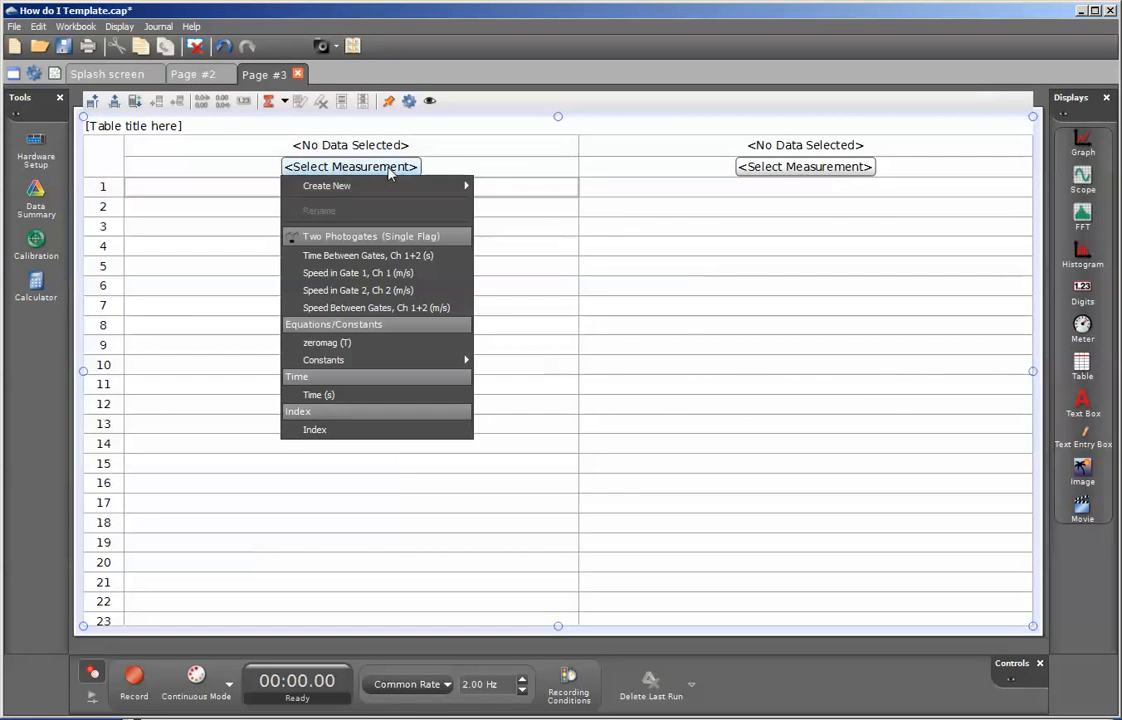
mouse_move(386, 272)
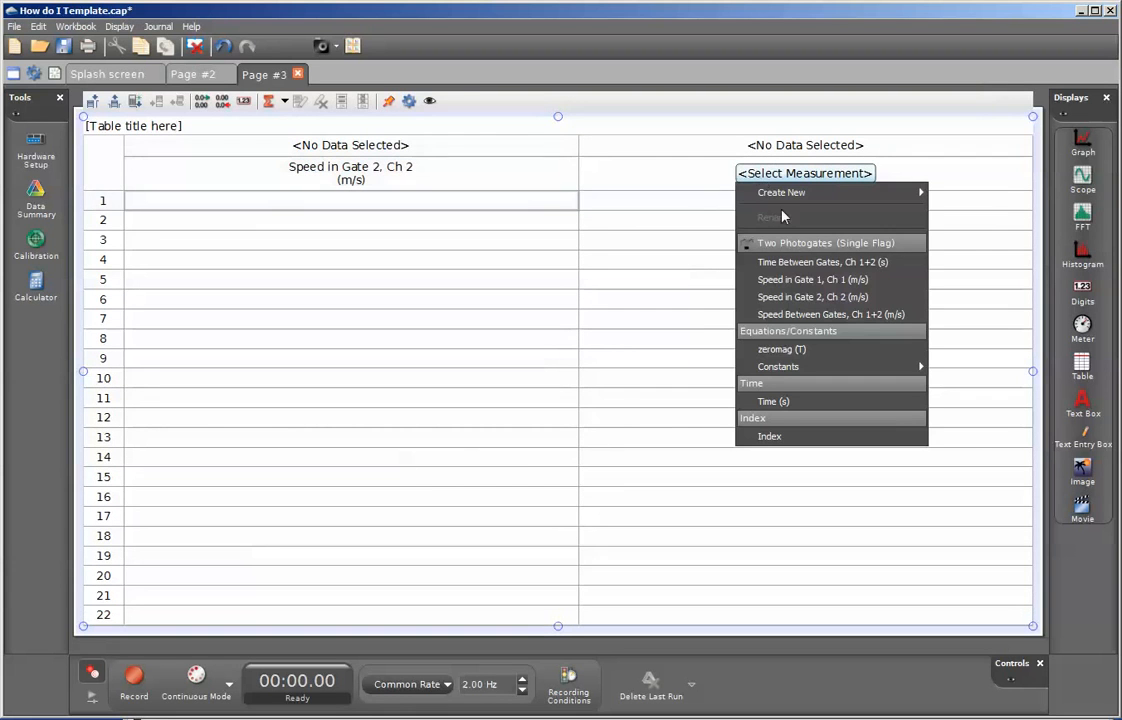
left_click(812, 279)
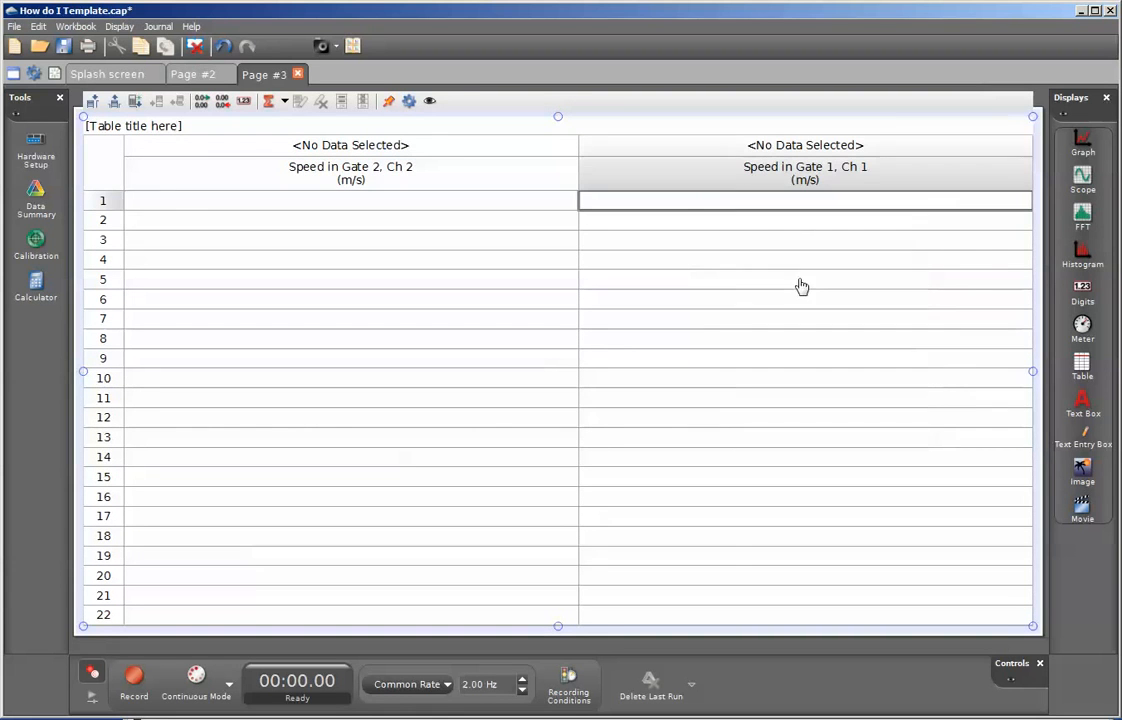
mouse_move(238, 225)
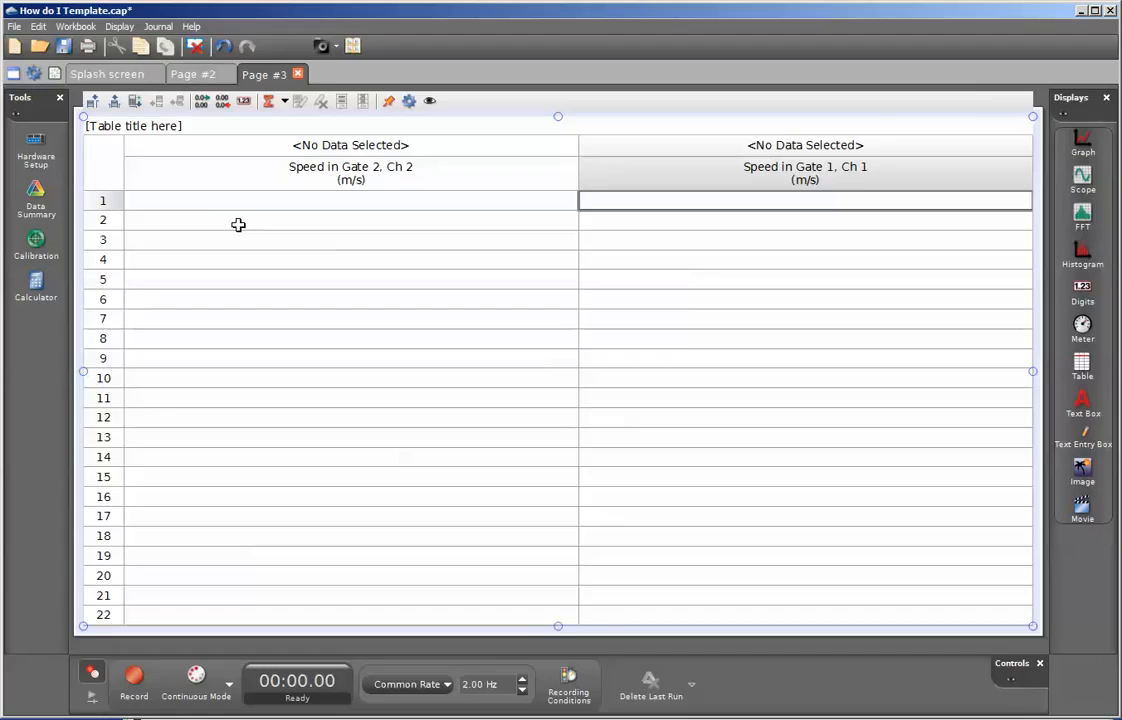
mouse_move(216, 206)
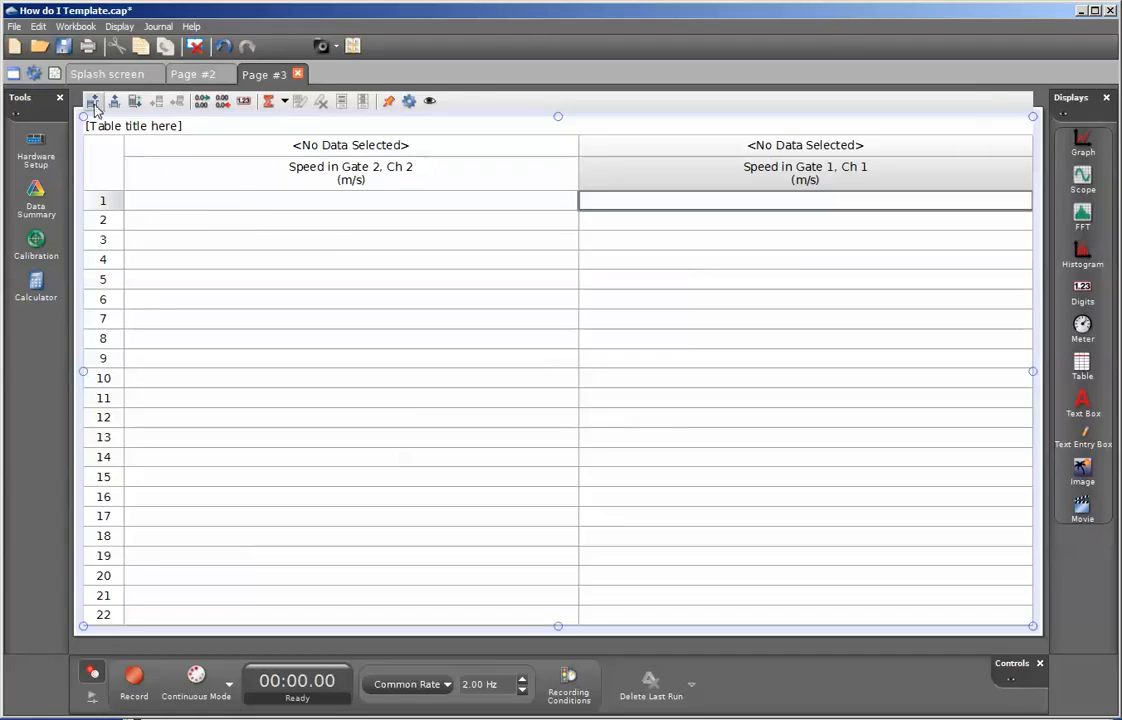
mouse_move(93, 100)
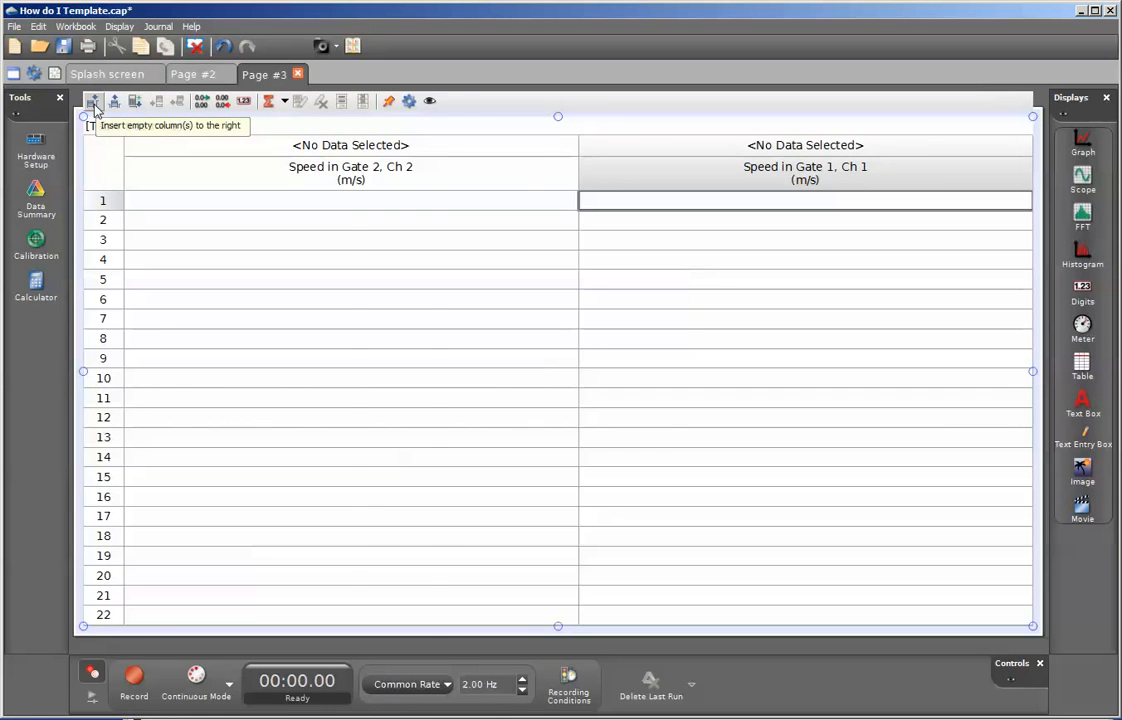
Add columns and assign Time Between Gates, Ch 1+2 (s) to the third column.
left_click(93, 101)
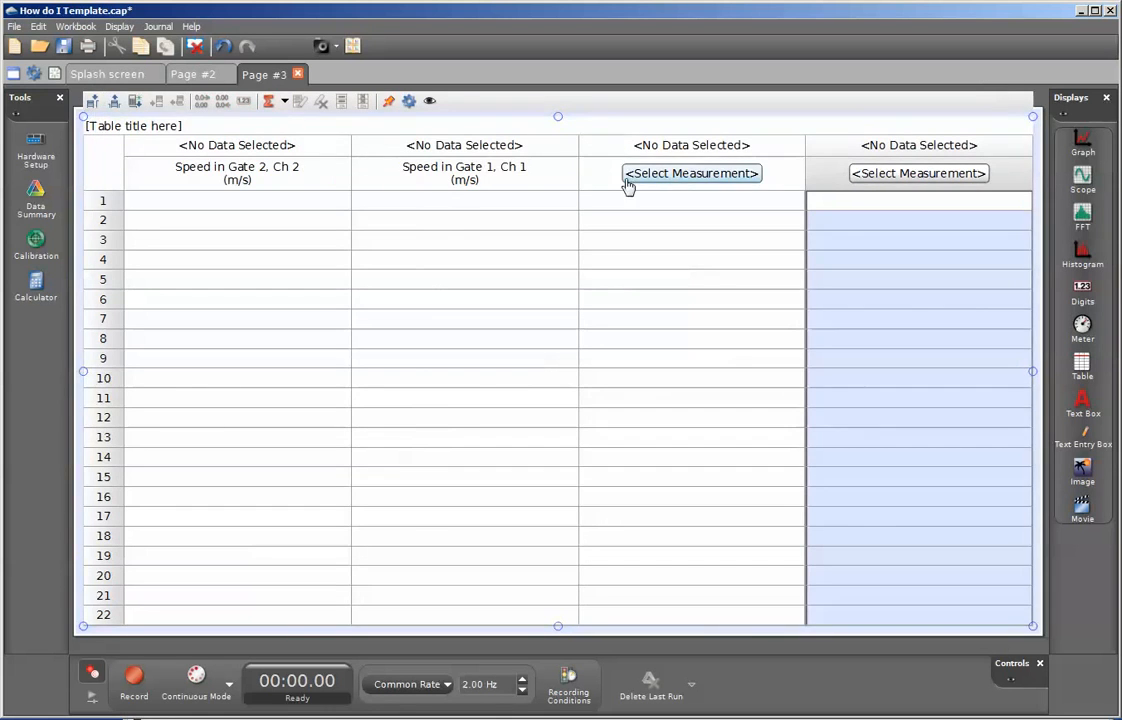
left_click(691, 173)
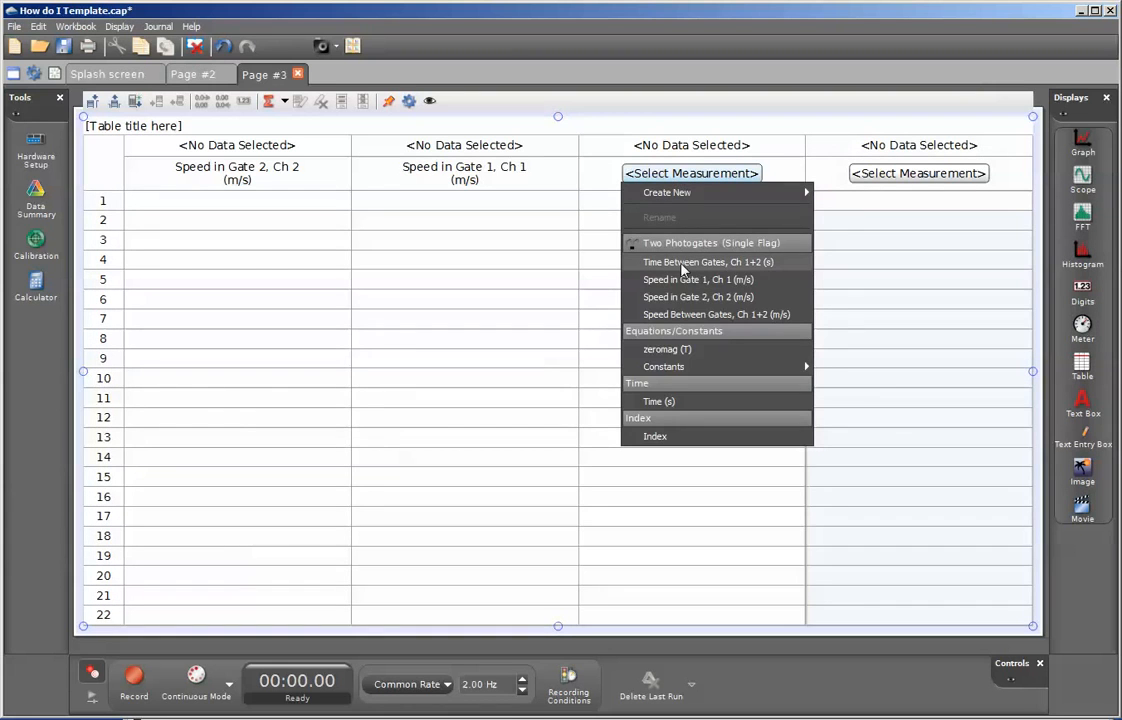
left_click(707, 262)
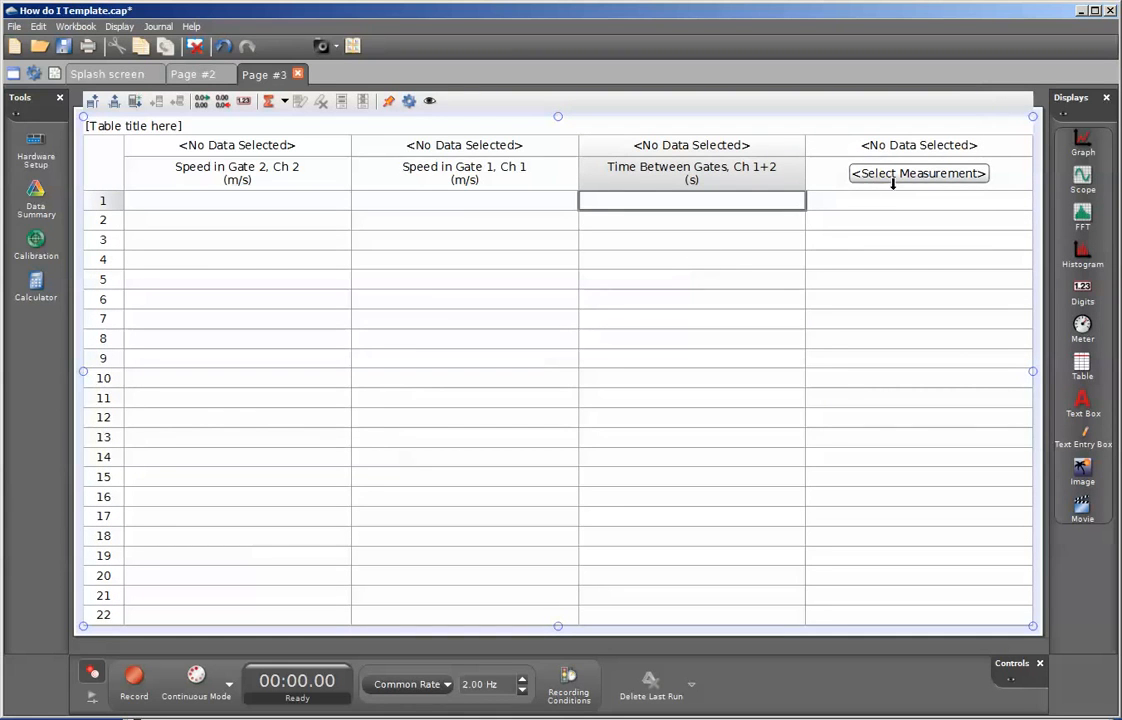
mouse_move(920, 197)
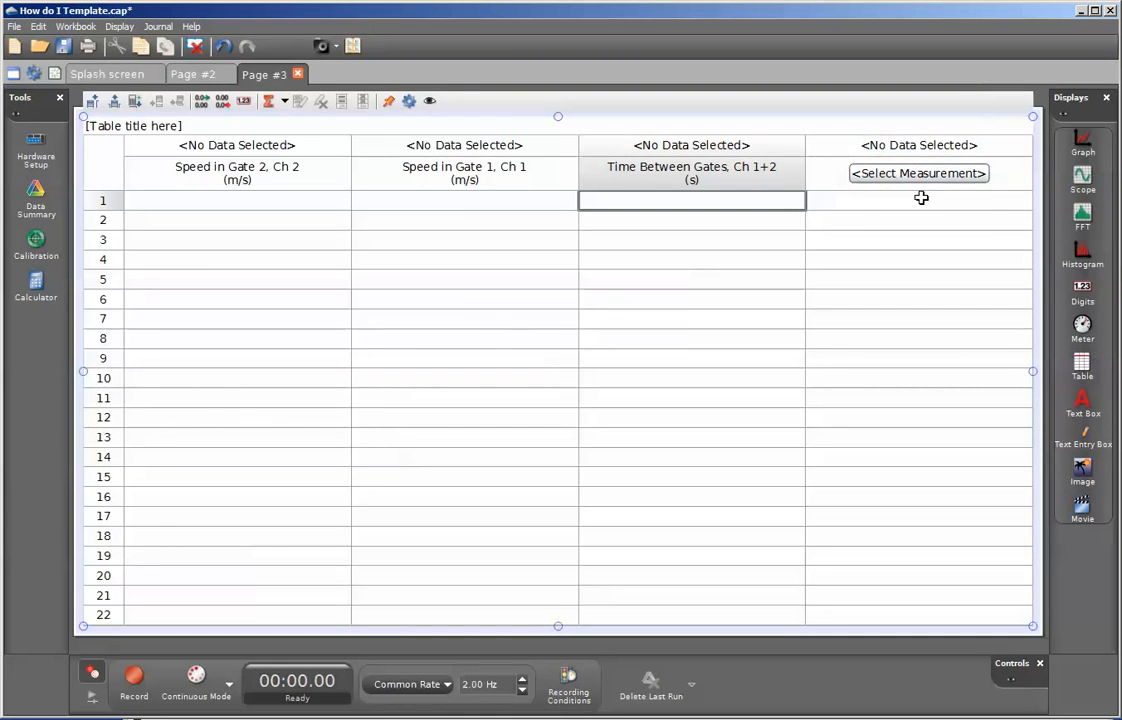
mouse_move(473, 331)
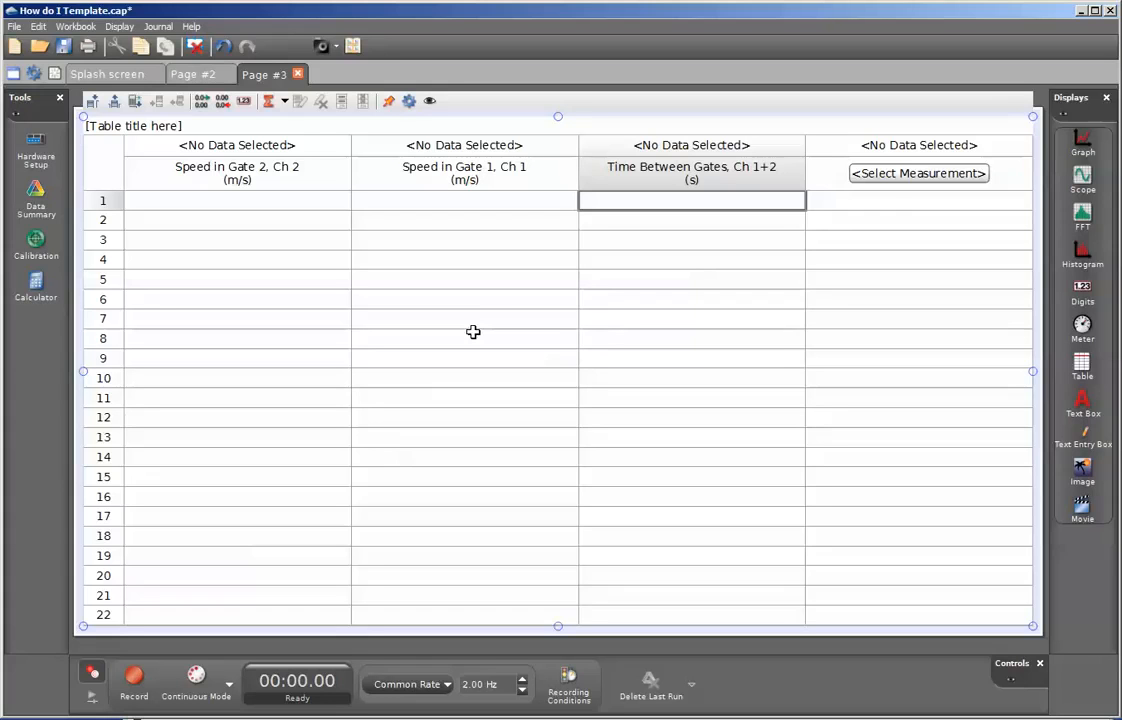
mouse_move(476, 317)
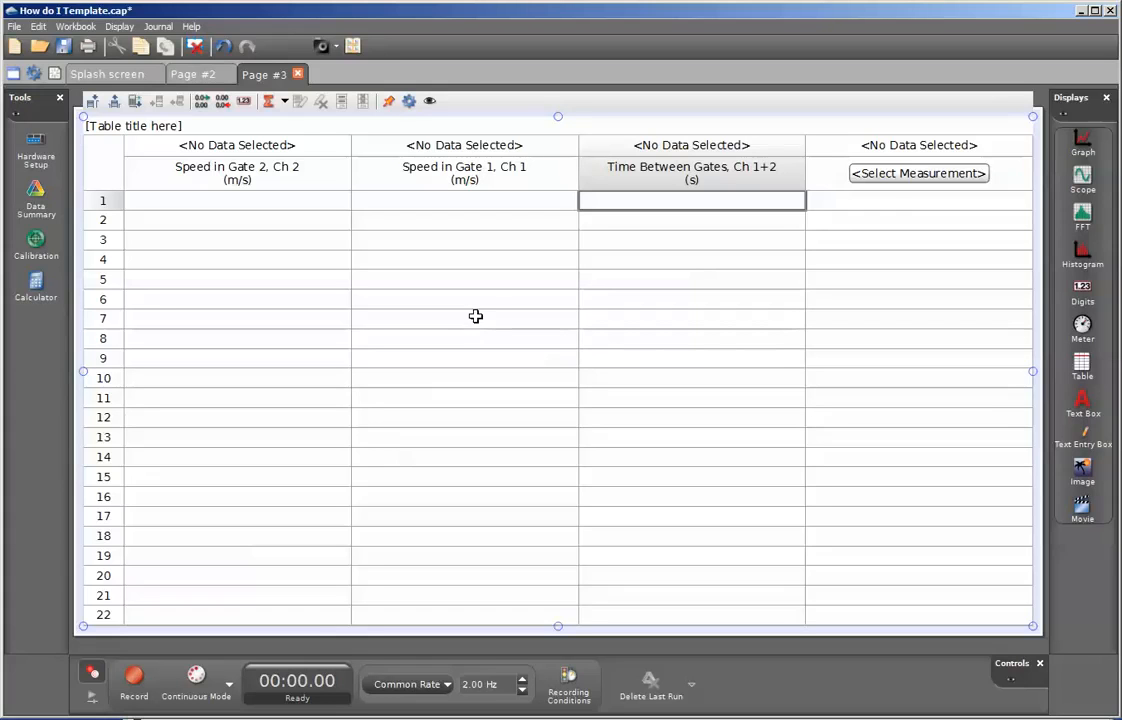
mouse_move(463, 547)
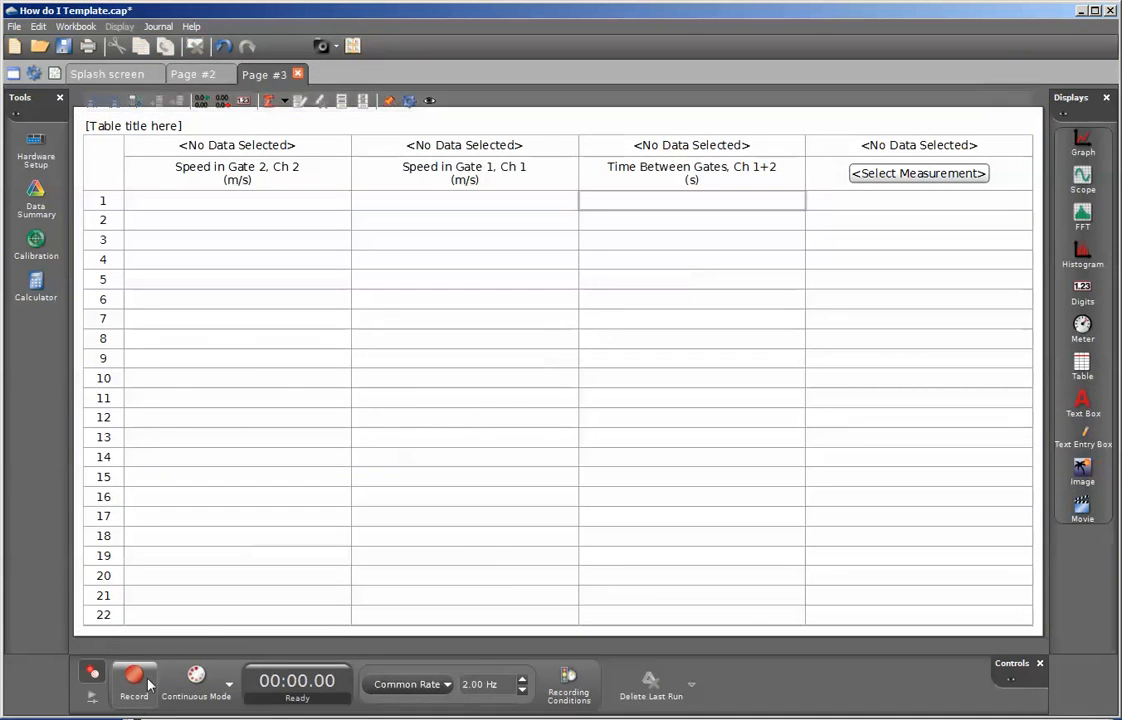
mouse_move(134, 678)
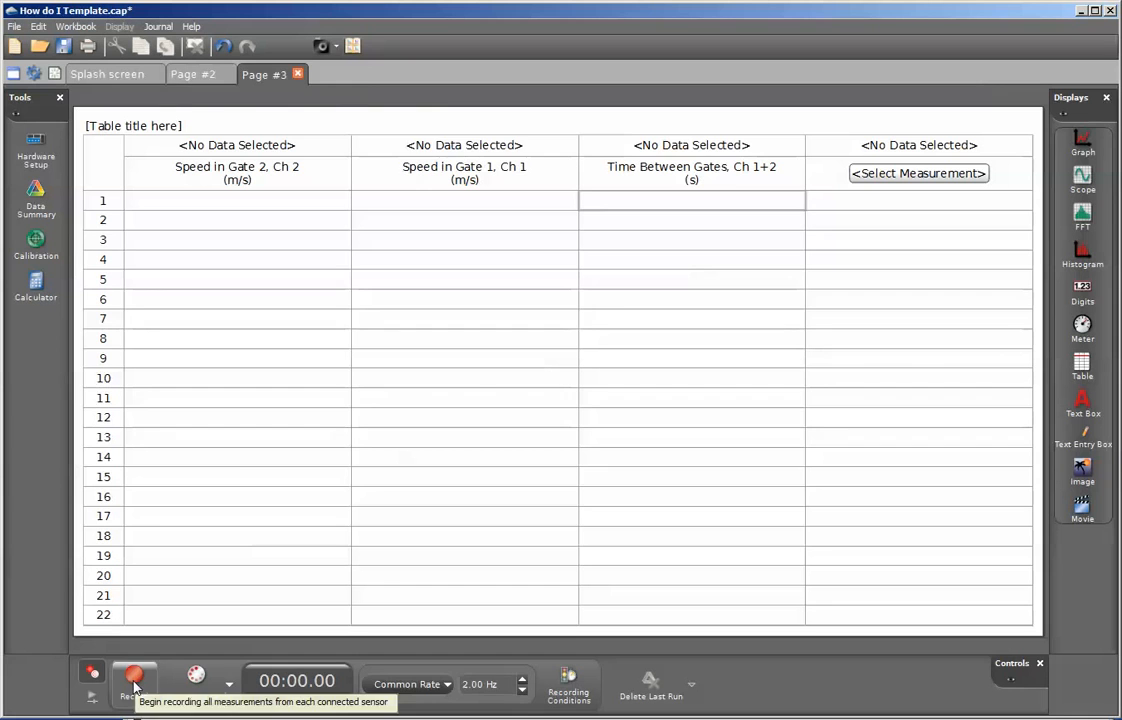
Record one cart run through both photogates, then stop recording.
left_click(134, 675)
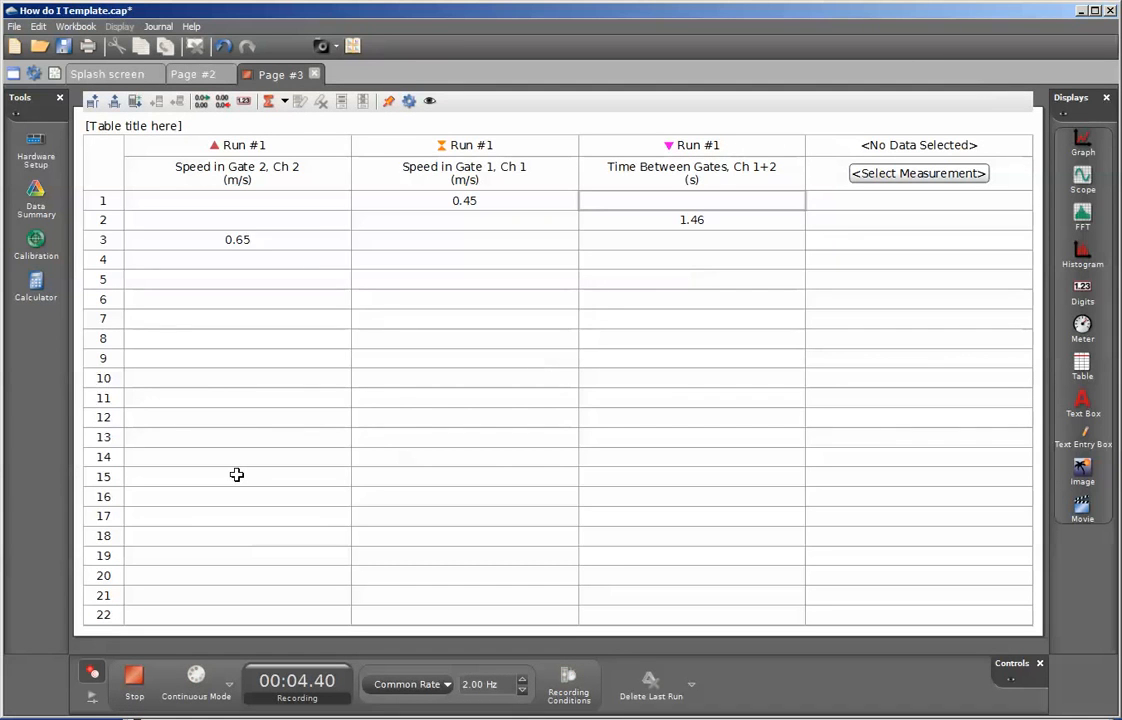
left_click(134, 677)
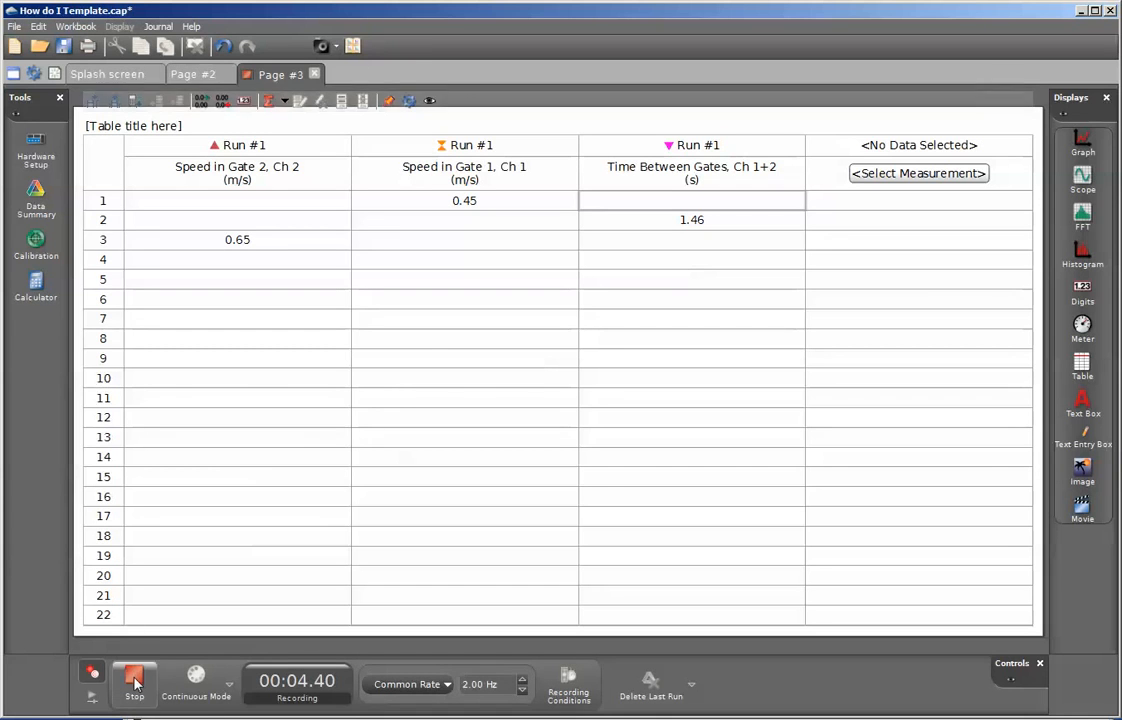
left_click(134, 680)
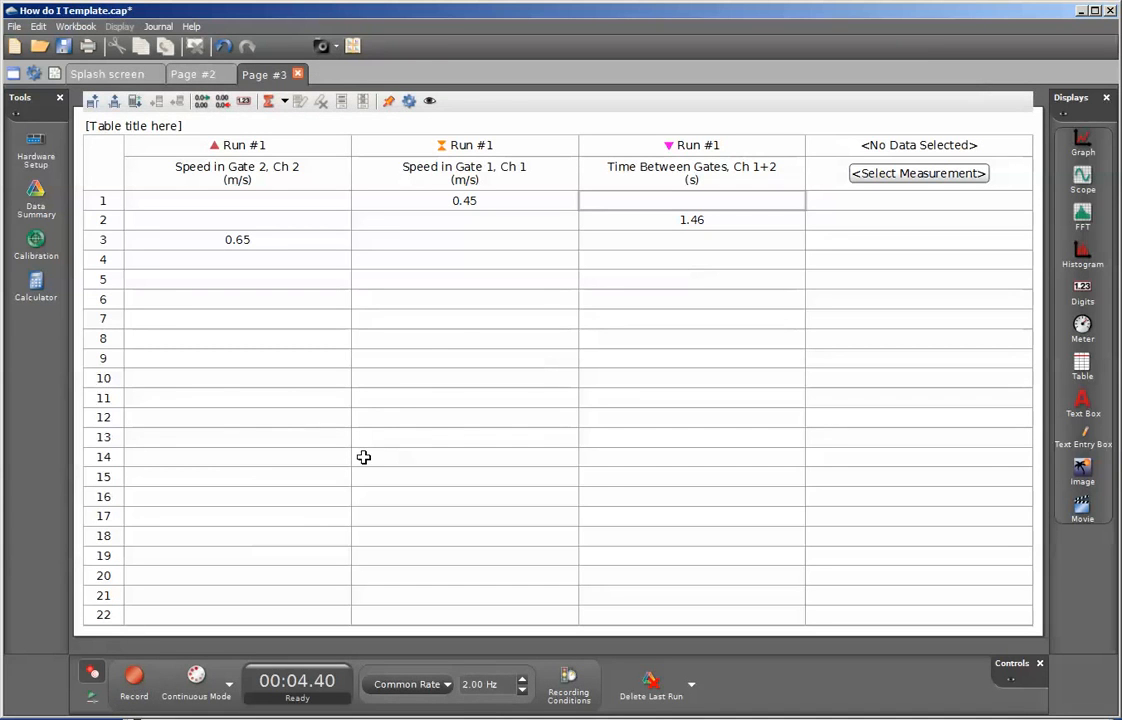
mouse_move(410, 252)
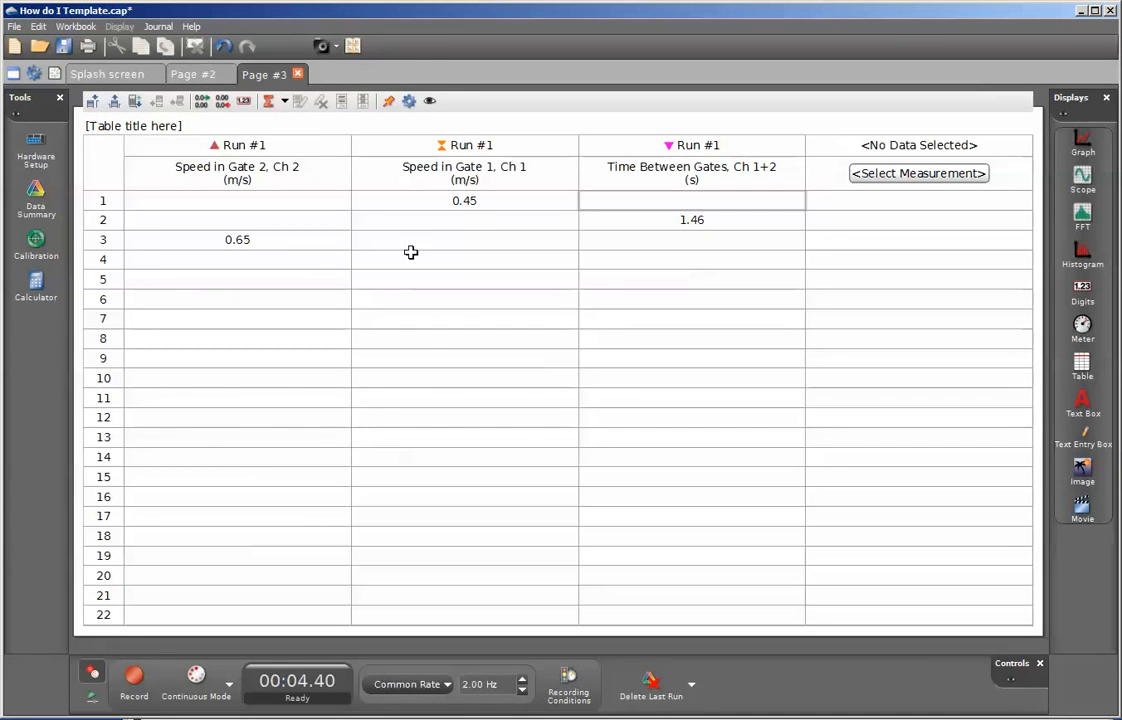
mouse_move(427, 203)
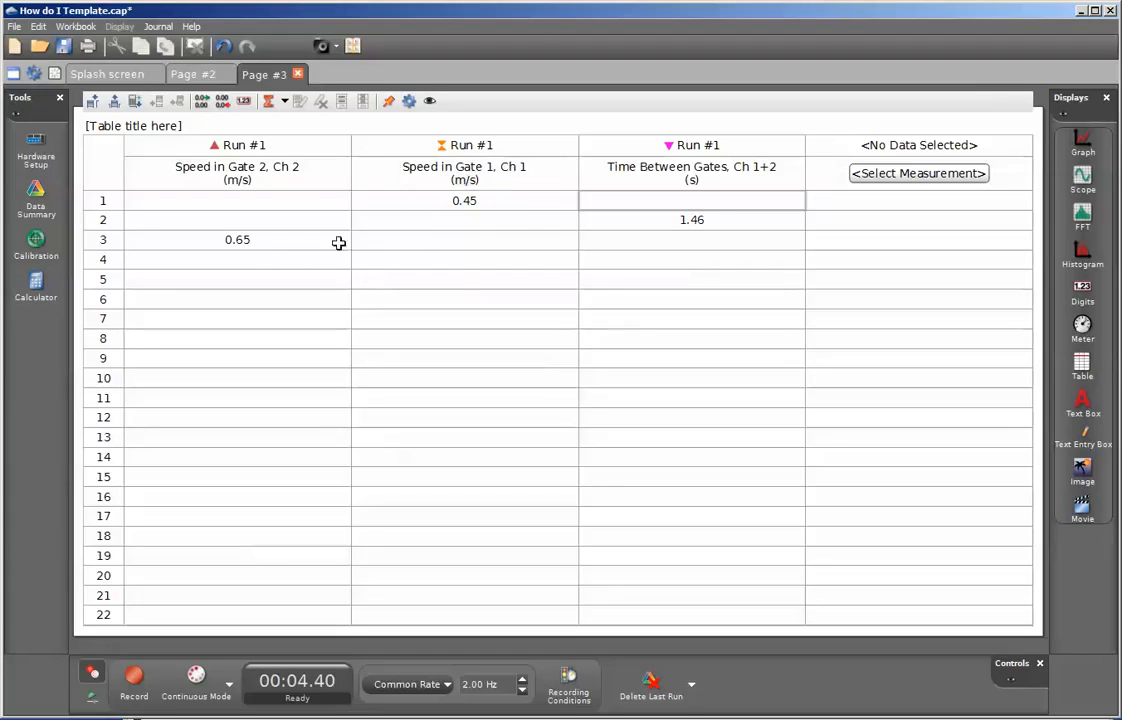
left_click(464, 172)
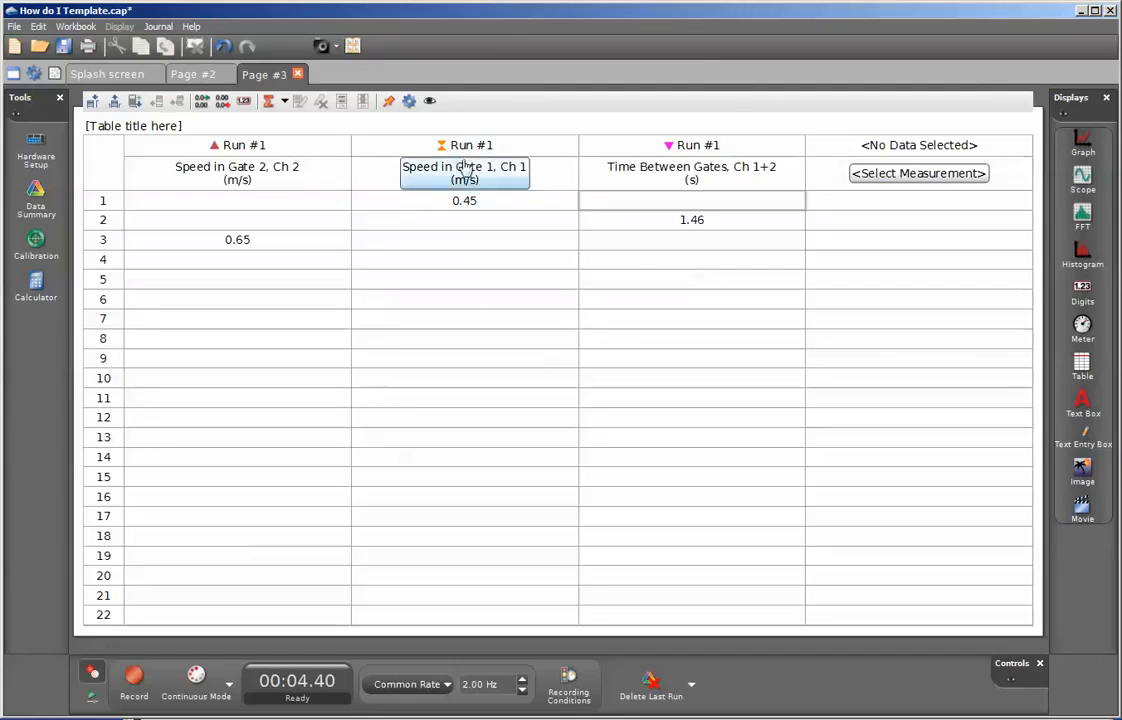
left_click(461, 314)
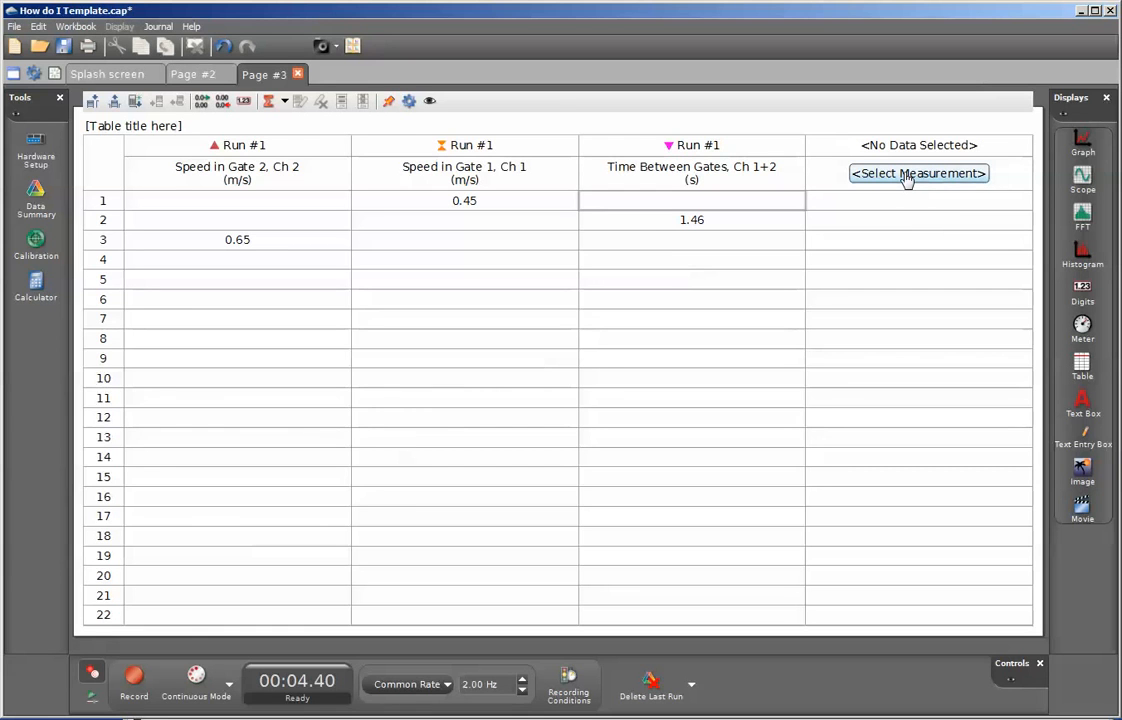
Create a new calculation named acc (m/s/s) in column four and open it for editing.
left_click(917, 173)
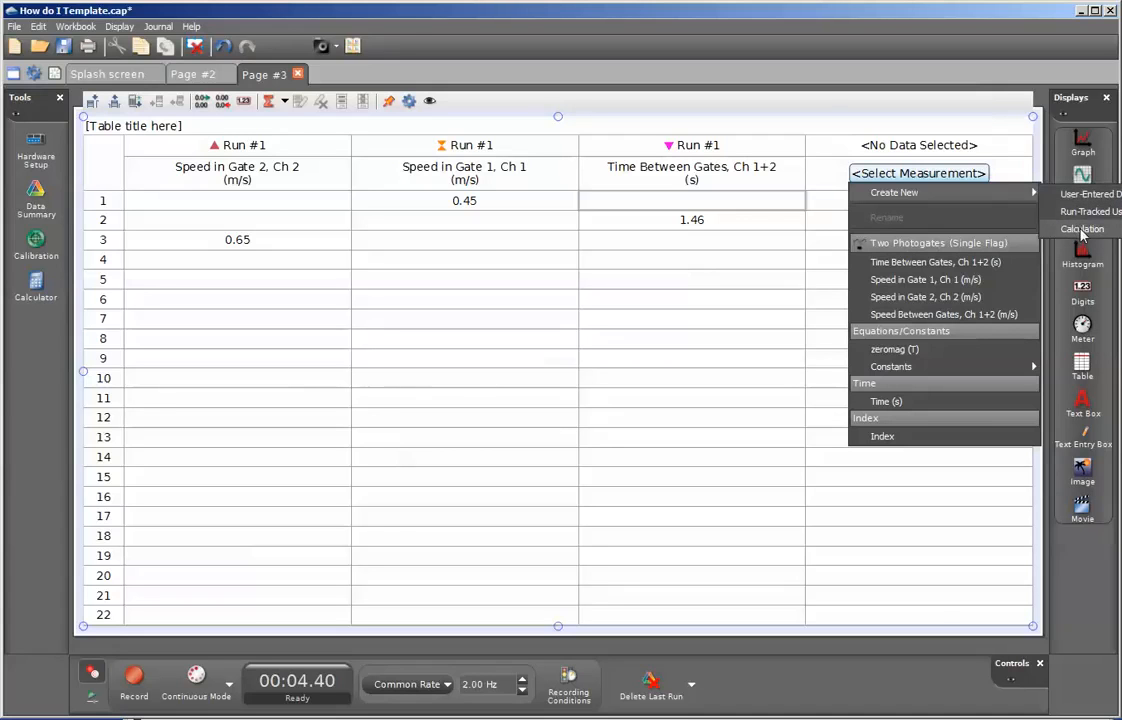
left_click(1083, 229)
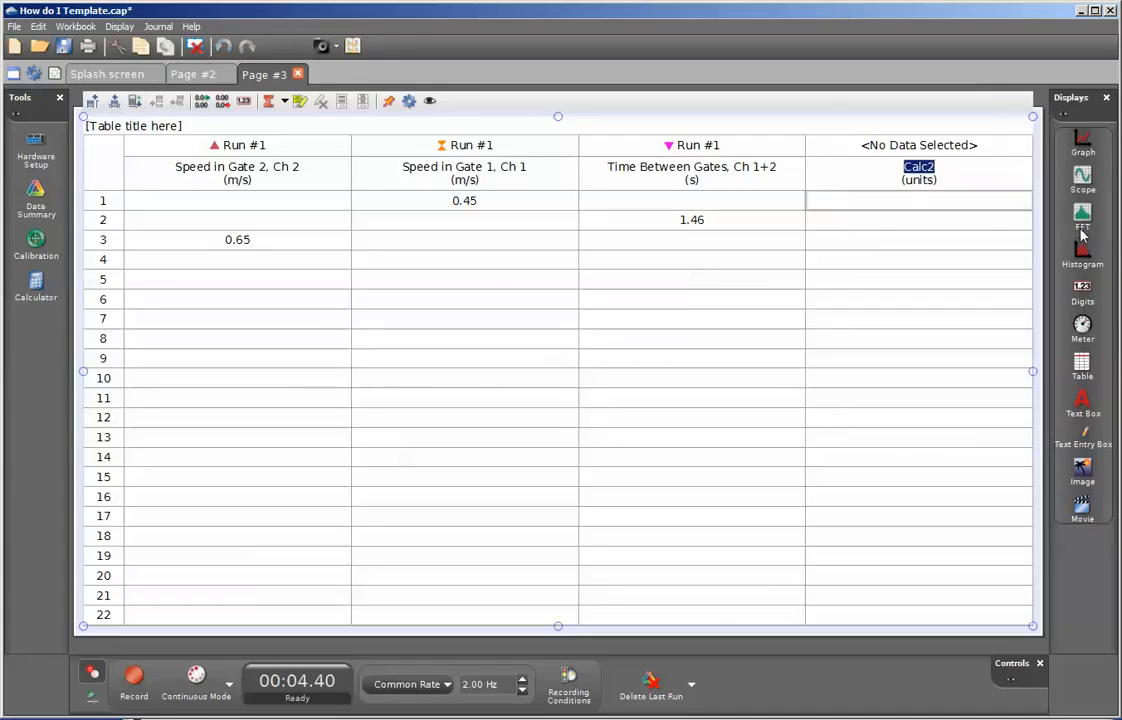
mouse_move(938, 241)
type("acc")
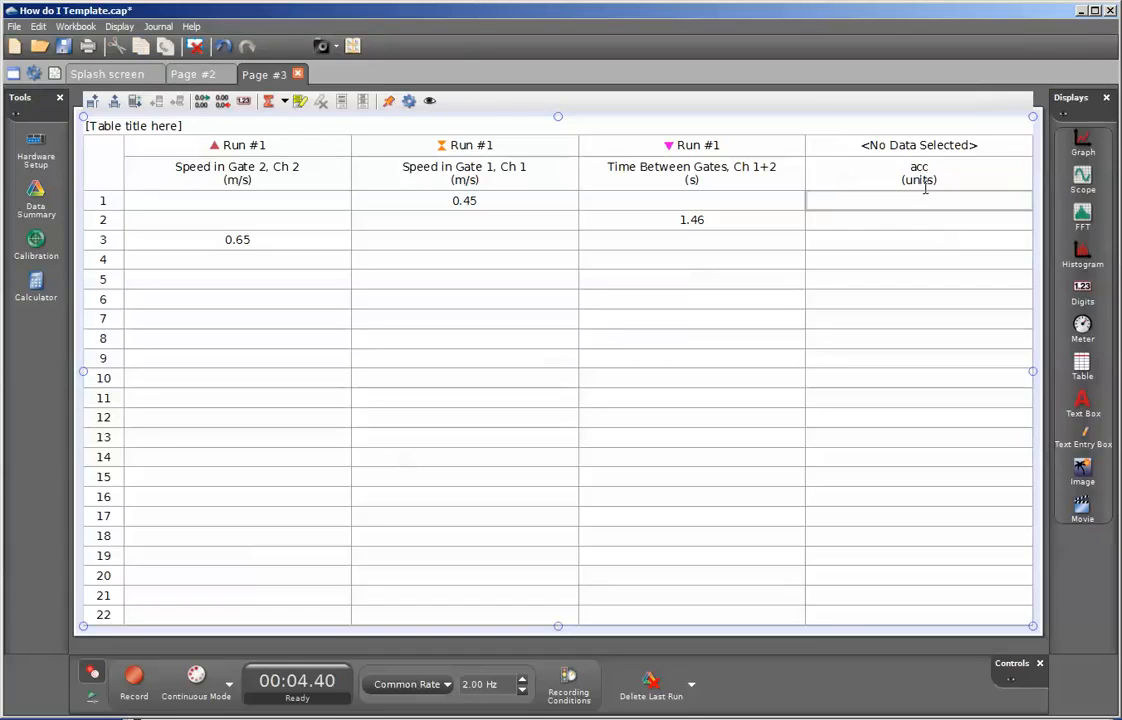
double_click(918, 180)
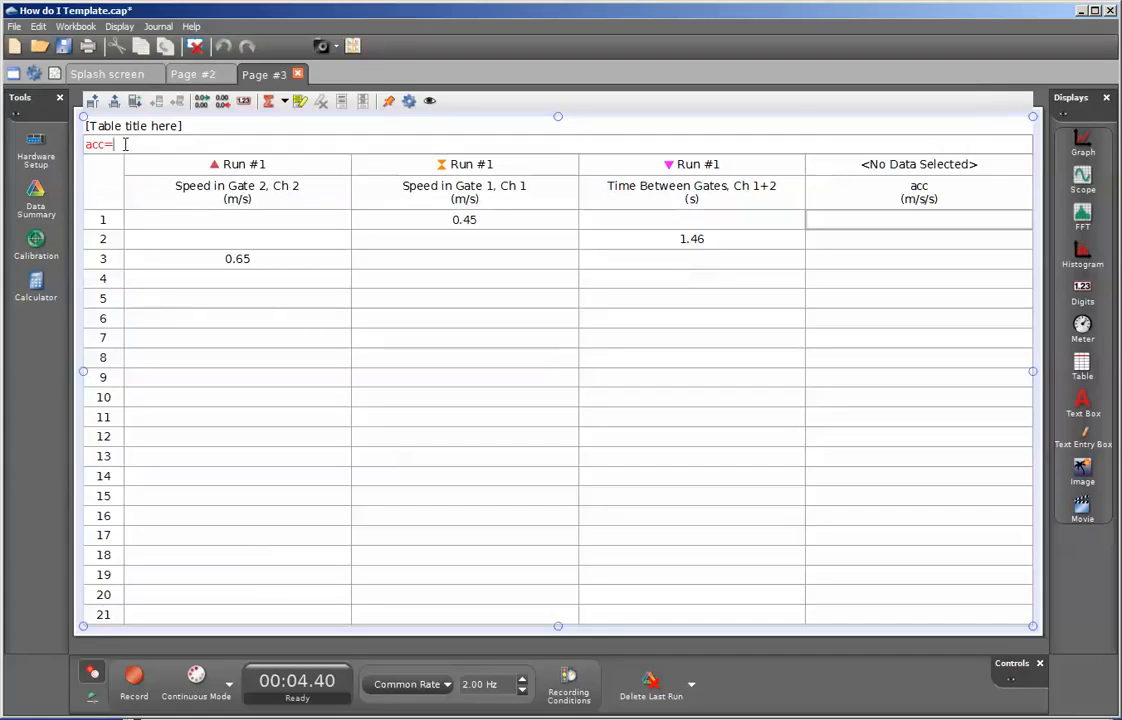
Start the acc formula with the difference Speed in Gate 2 minus Speed in Gate 1.
type("(")
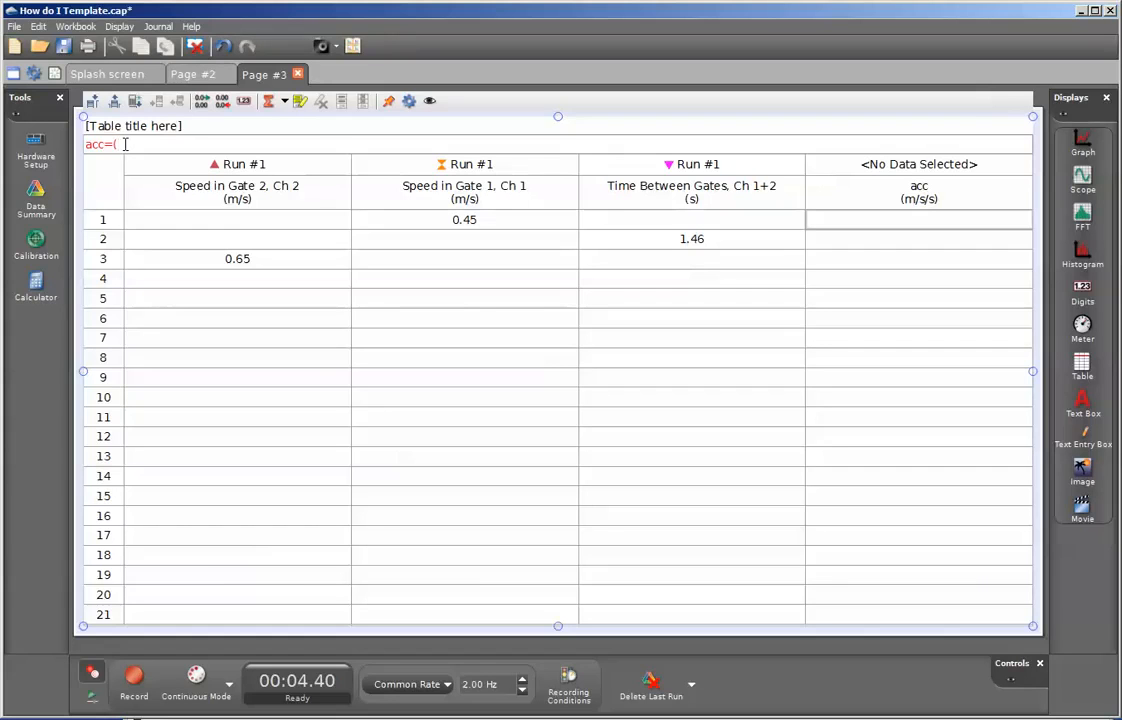
right_click(120, 144)
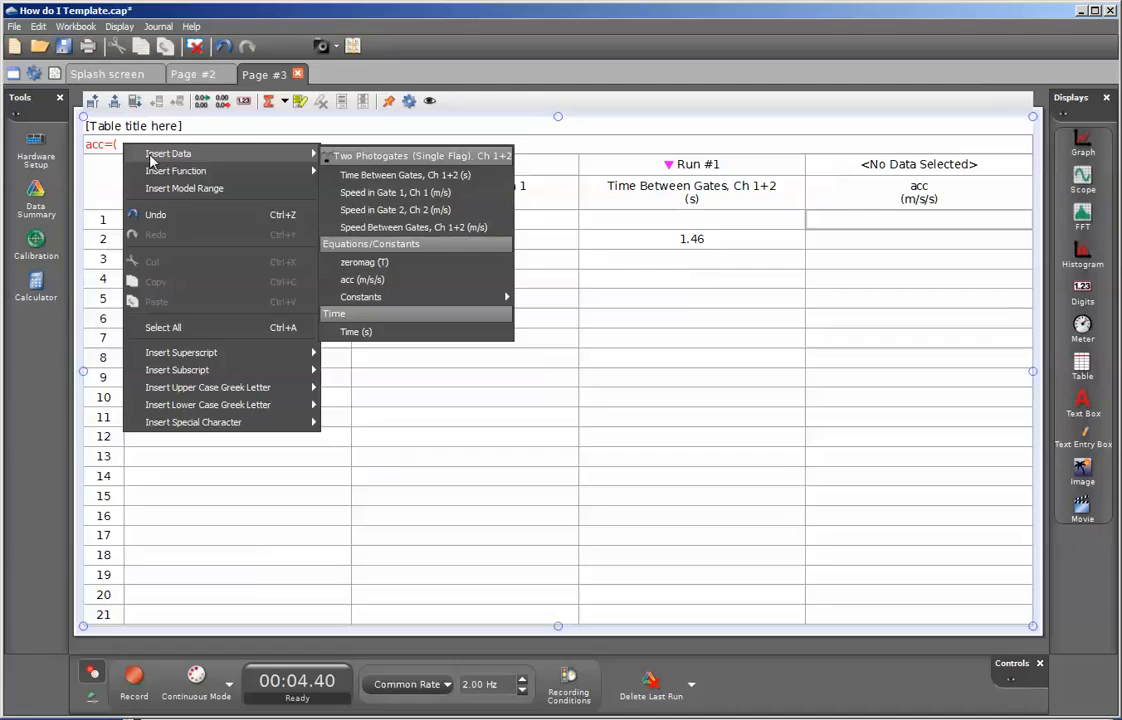
mouse_move(395, 209)
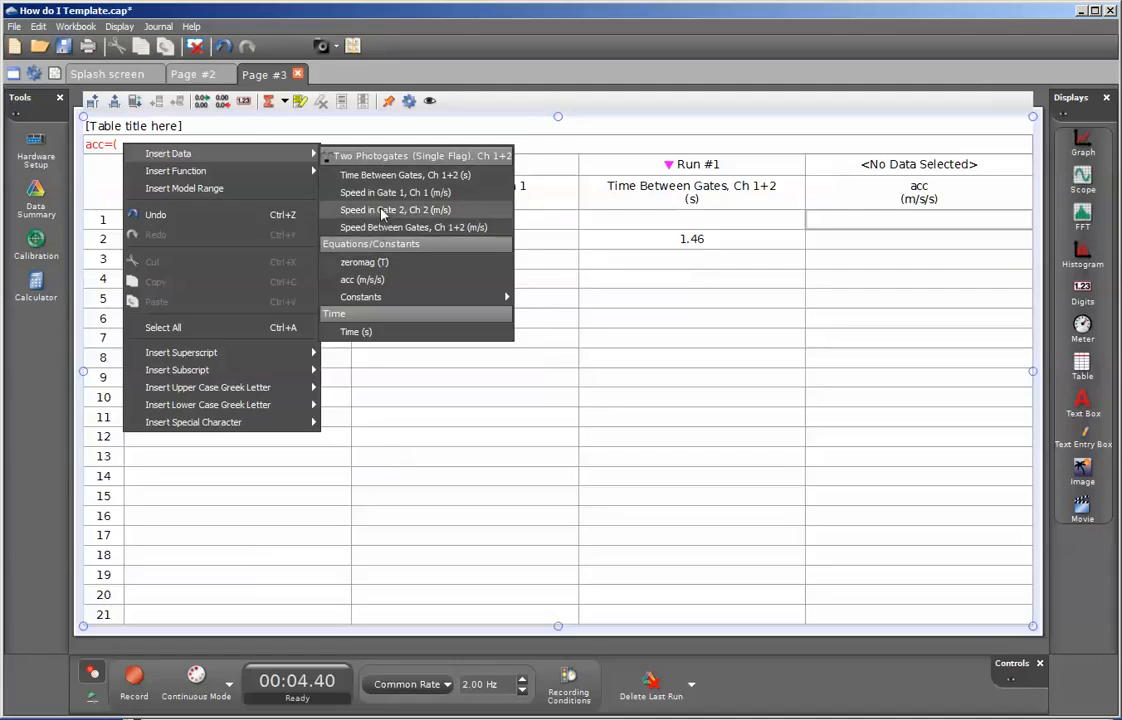
left_click(395, 209)
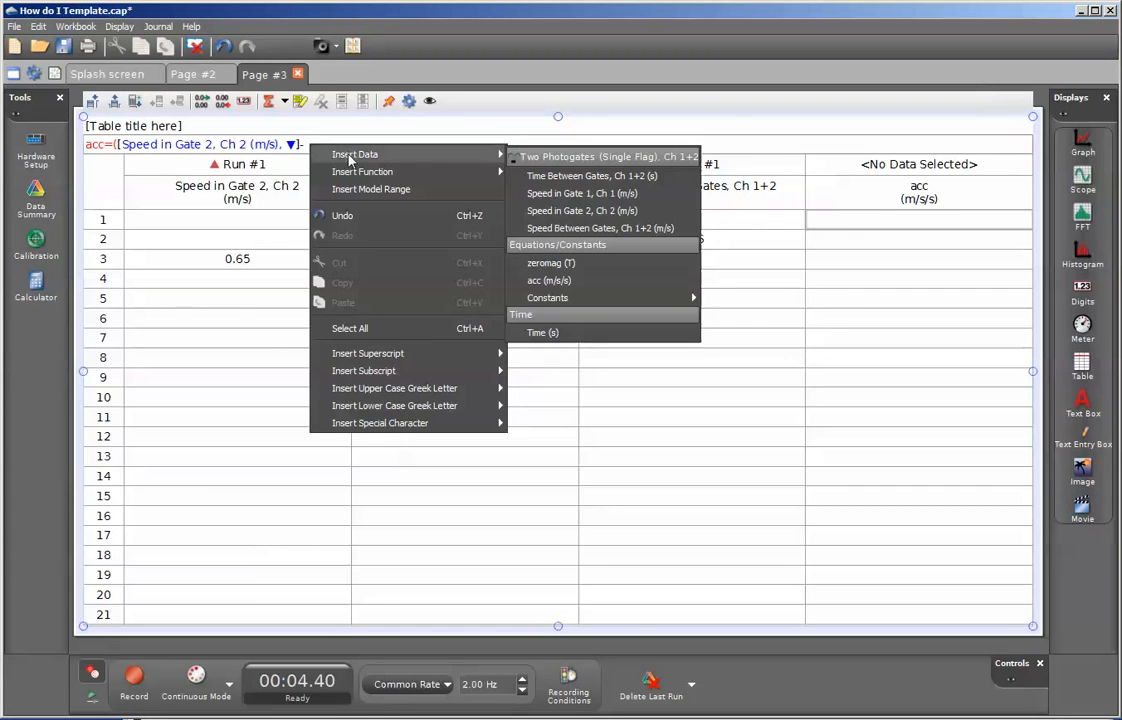
mouse_move(580, 193)
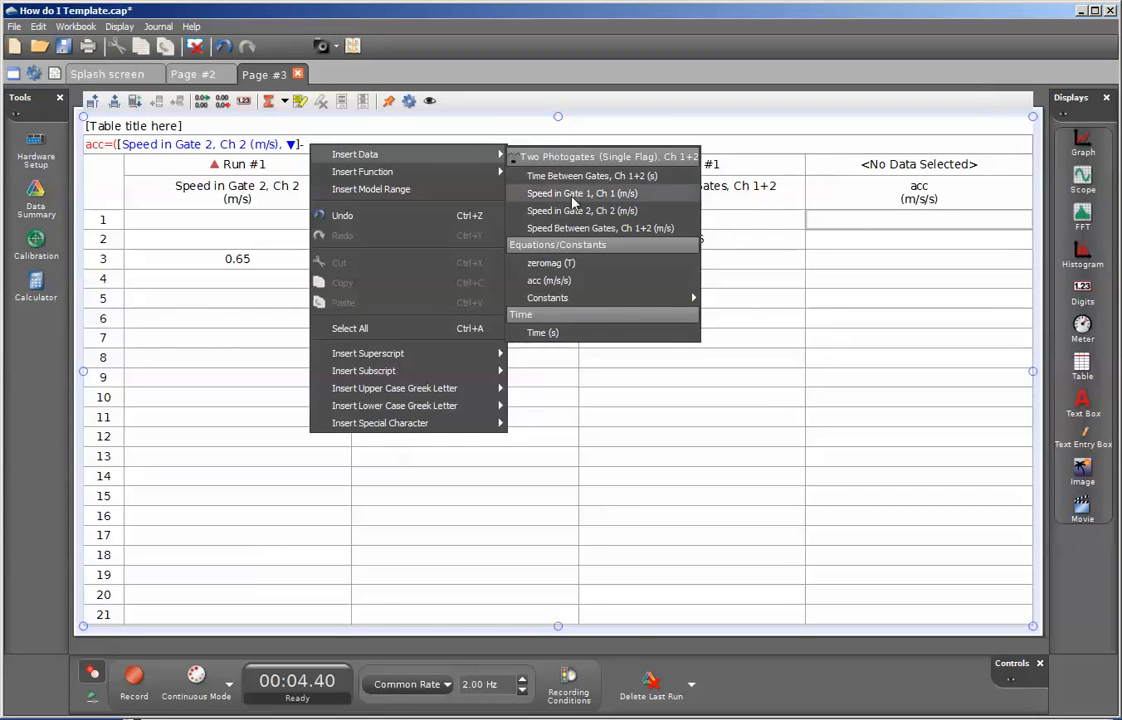
left_click(581, 193)
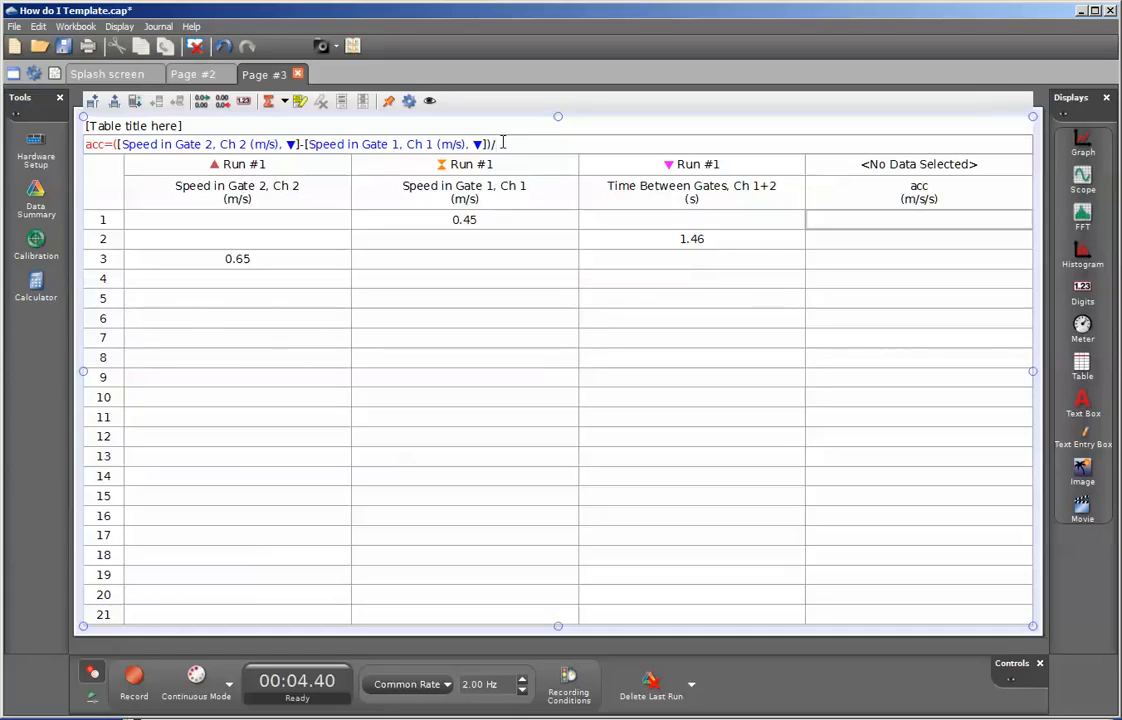
Insert Time Between Gates, Ch 1+2 (s) as the formula's divisor.
right_click(500, 144)
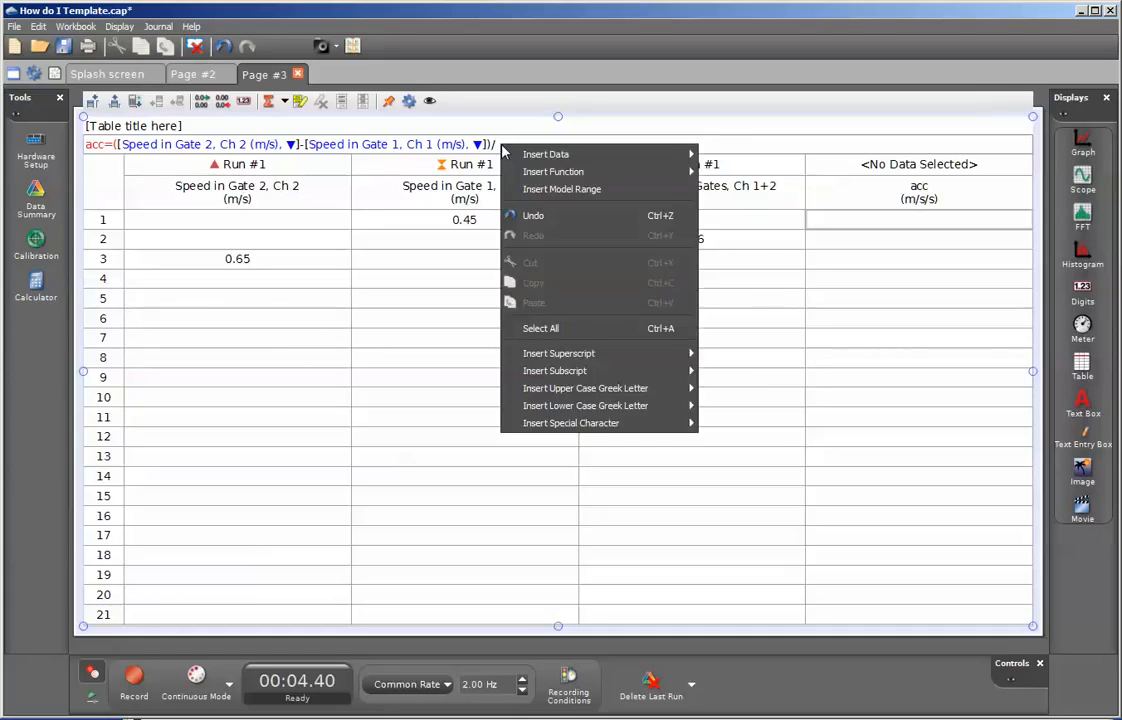
mouse_move(546, 153)
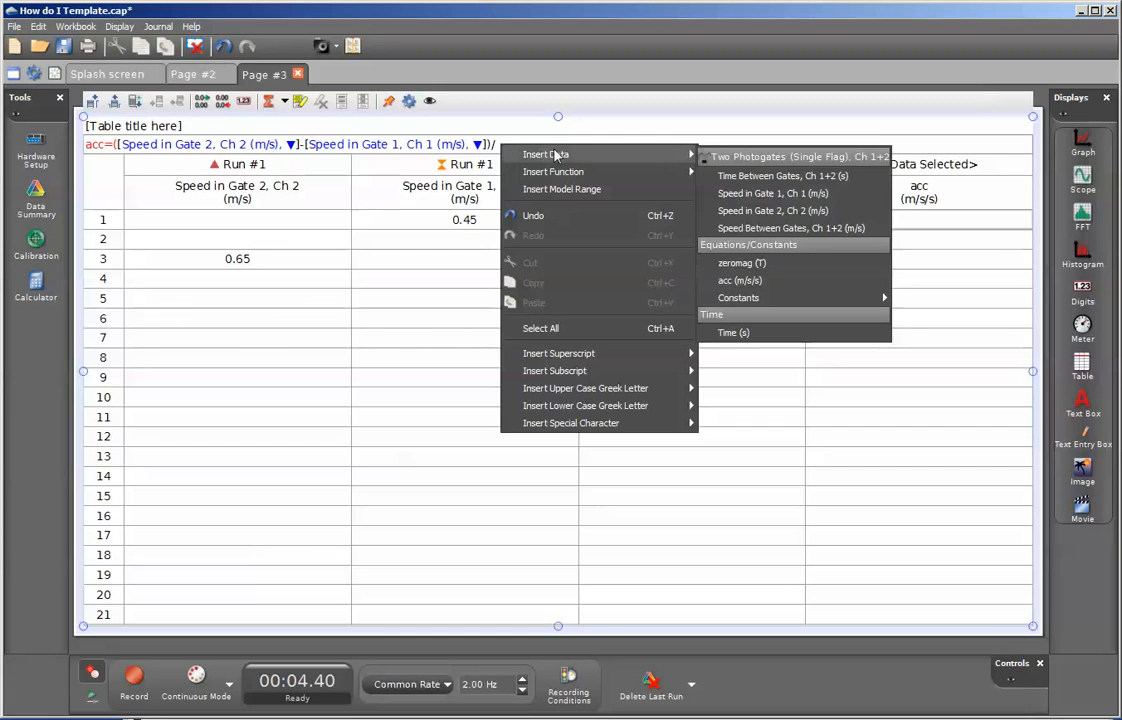
mouse_move(782, 176)
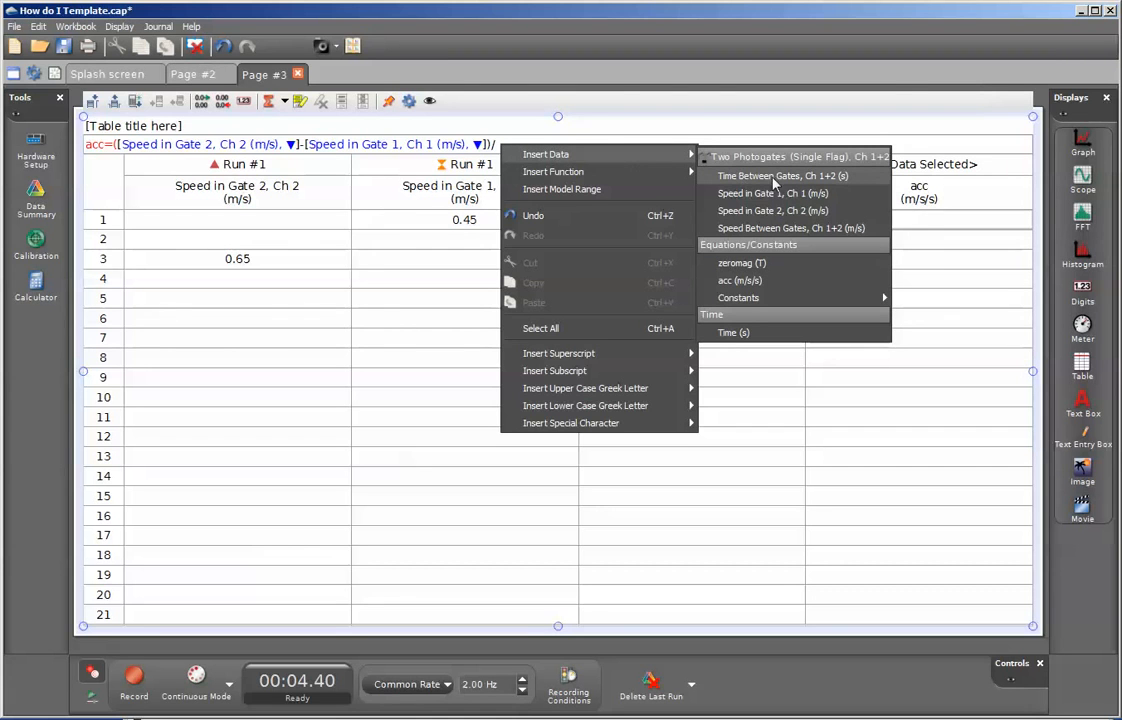
left_click(782, 176)
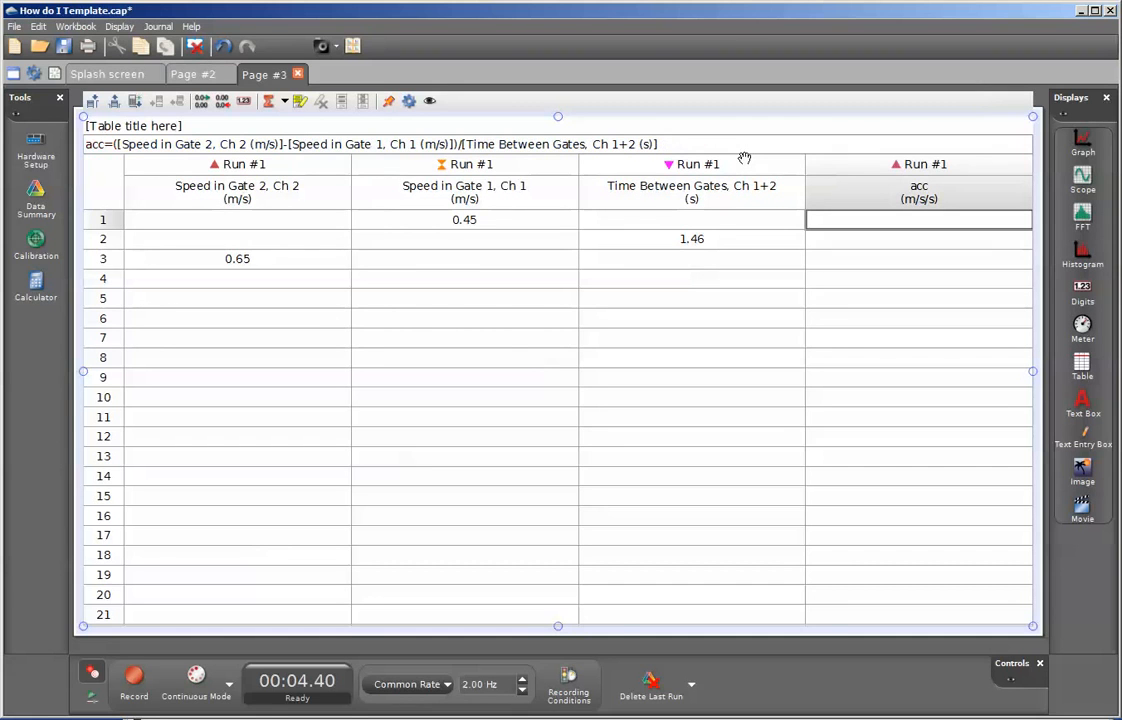
mouse_move(452, 246)
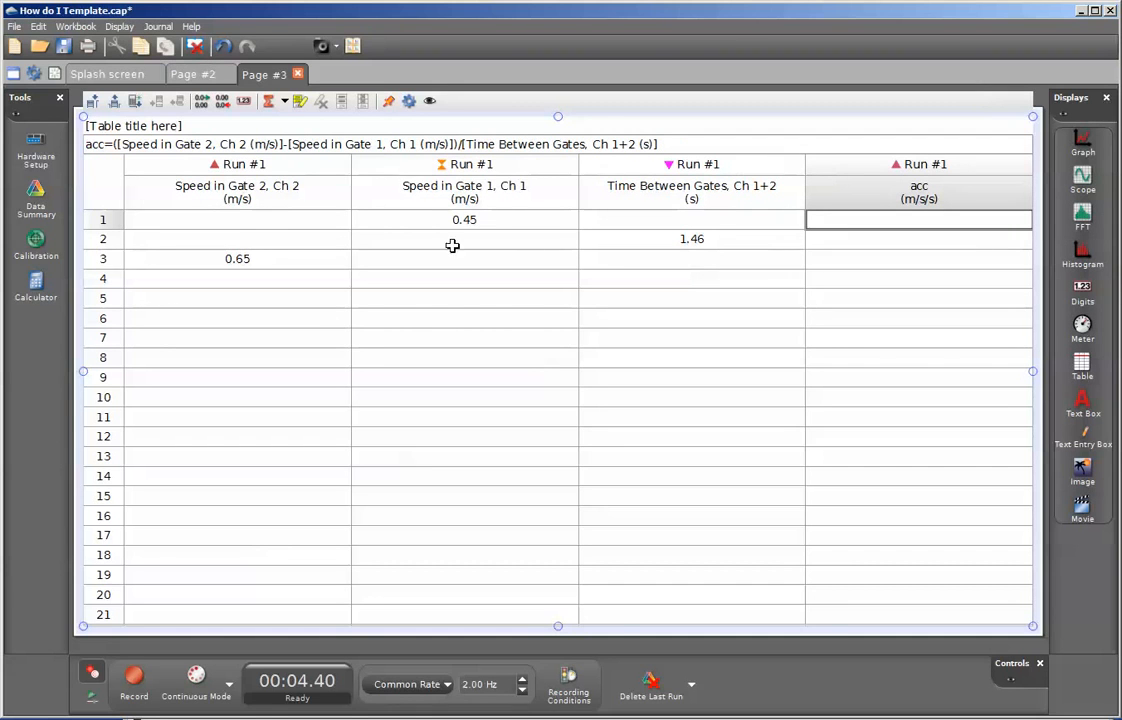
mouse_move(275, 264)
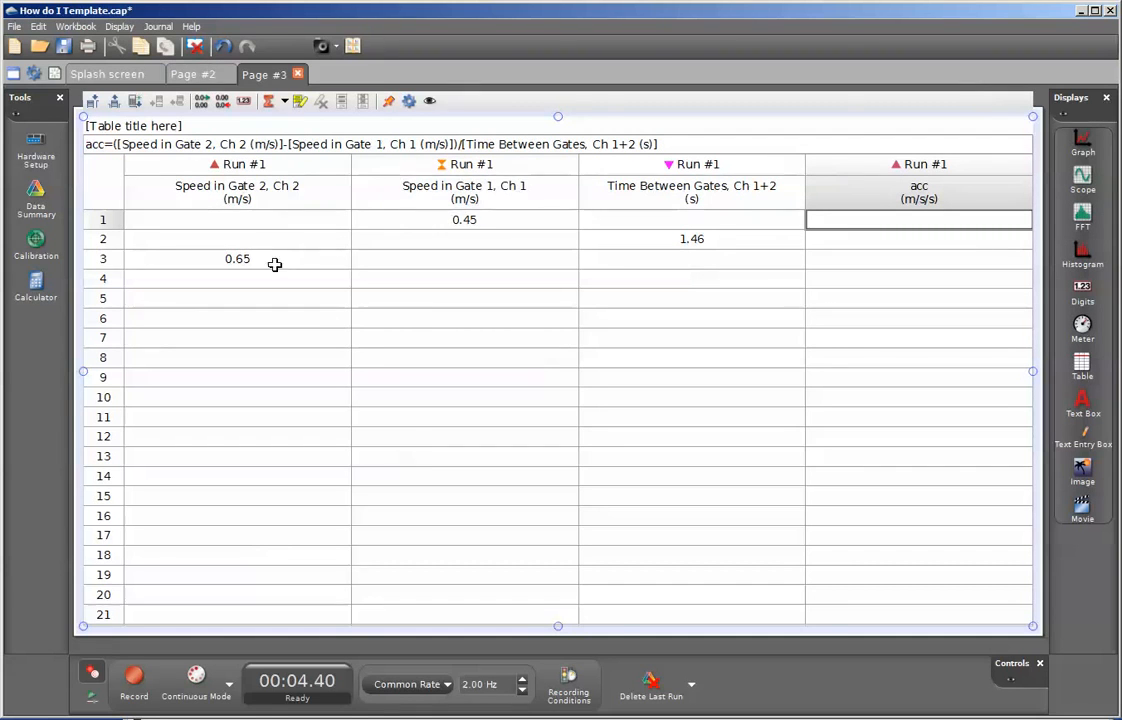
mouse_move(290, 260)
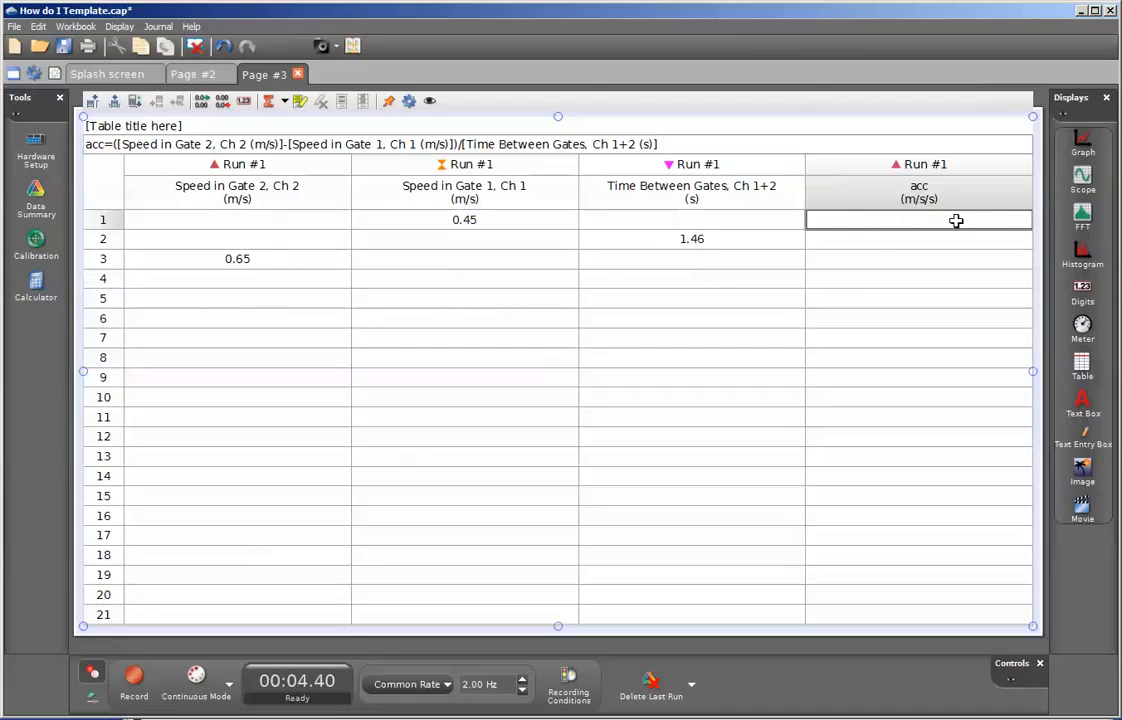
mouse_move(283, 286)
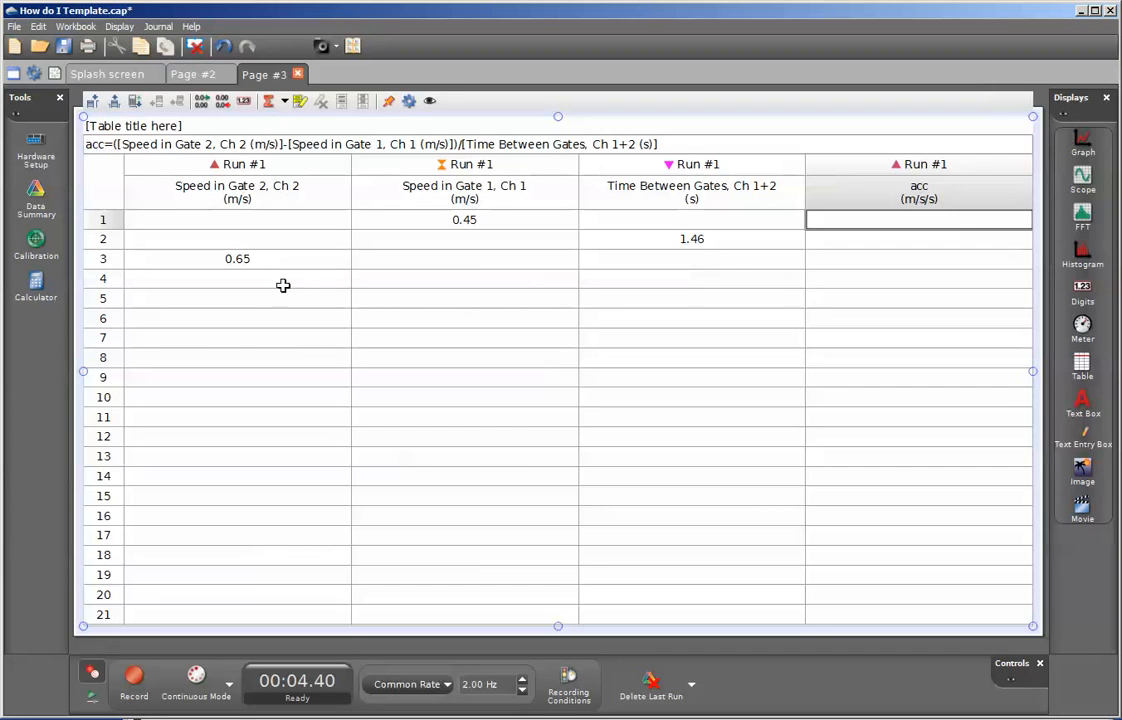
mouse_move(446, 267)
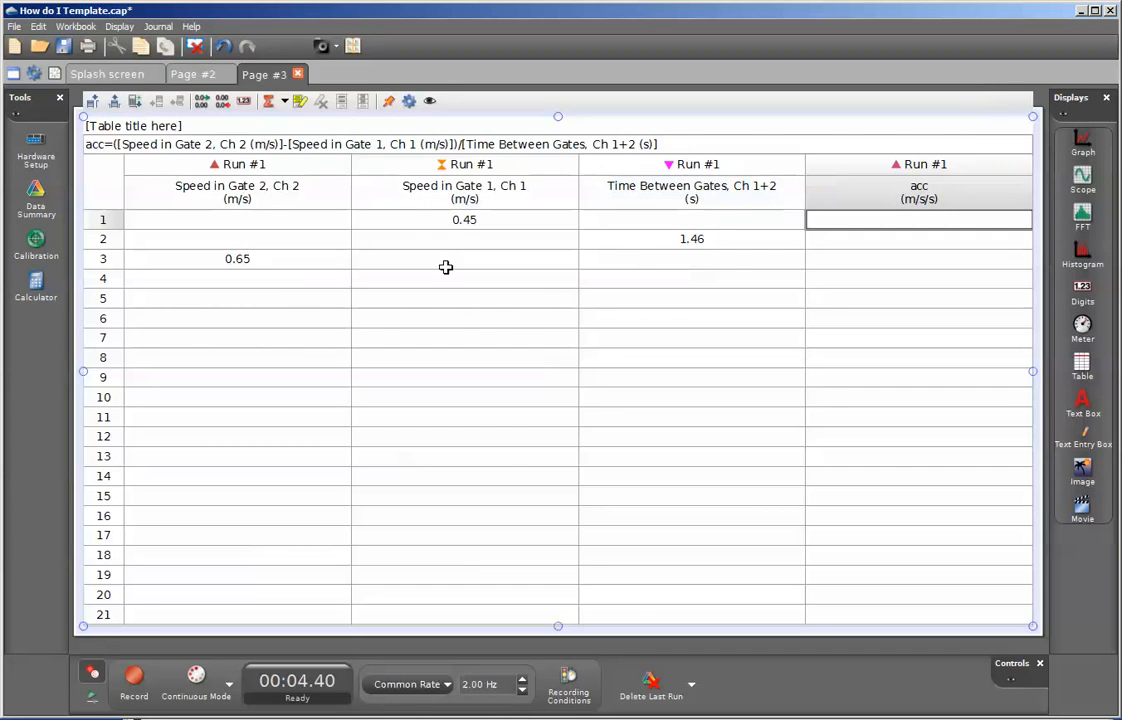
mouse_move(408, 100)
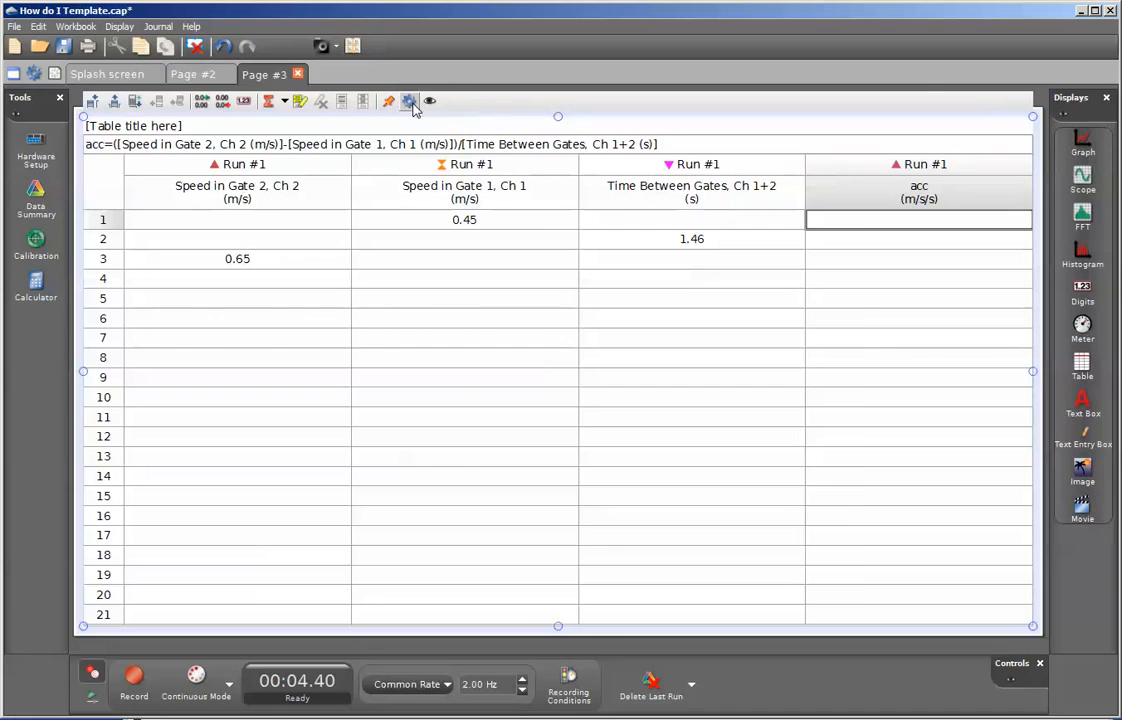
Set the table's Data Alignment Mode to Align by Index.
left_click(408, 100)
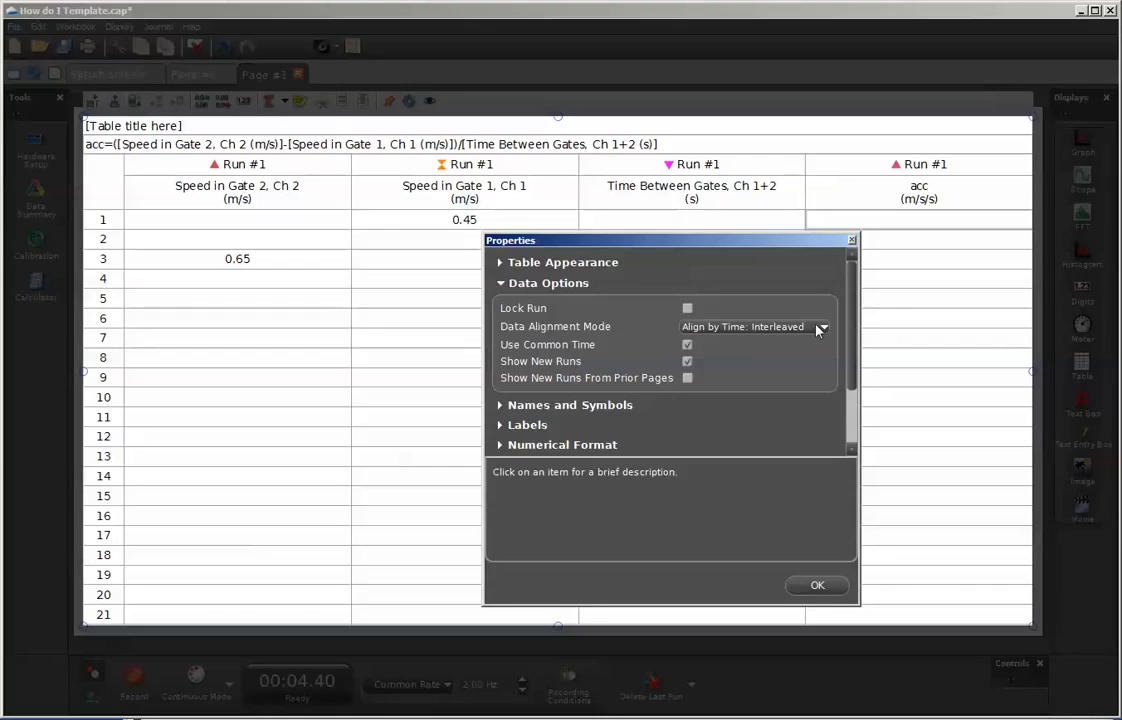
left_click(822, 326)
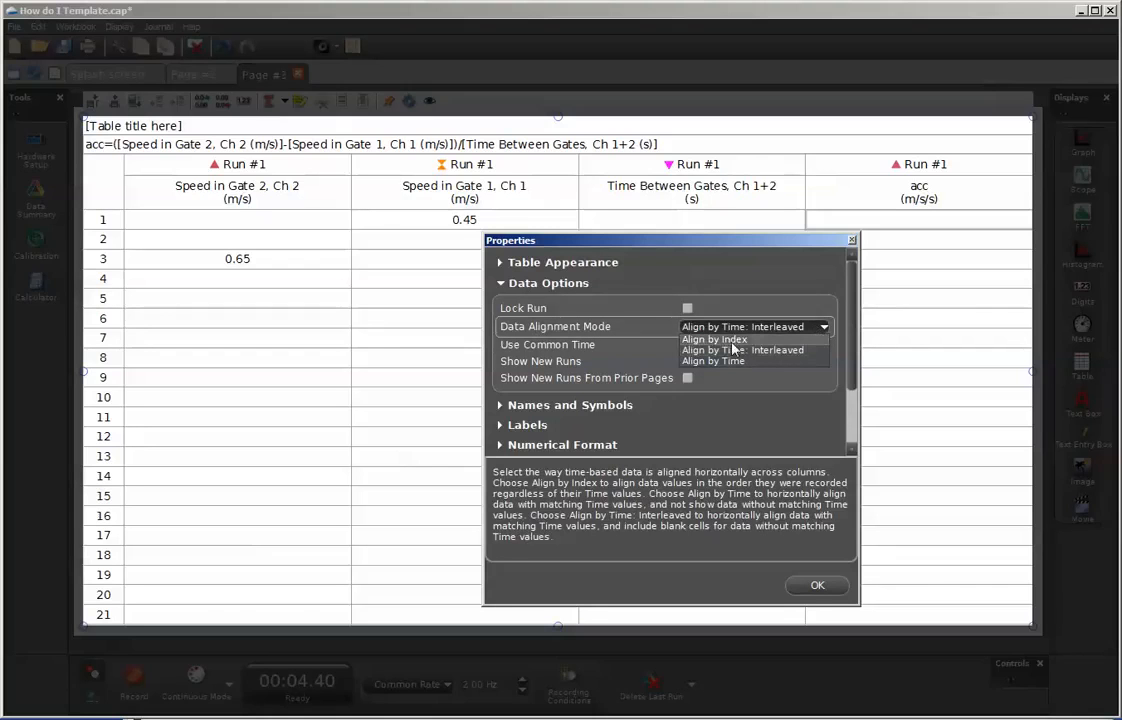
left_click(817, 585)
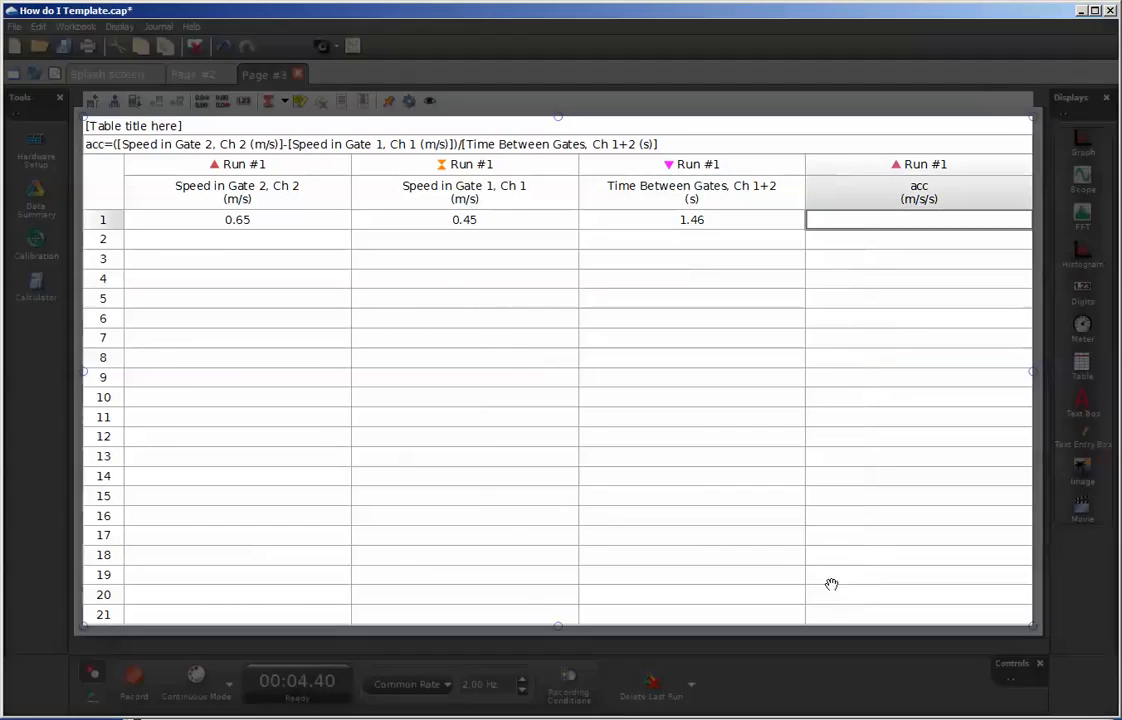
left_click(691, 192)
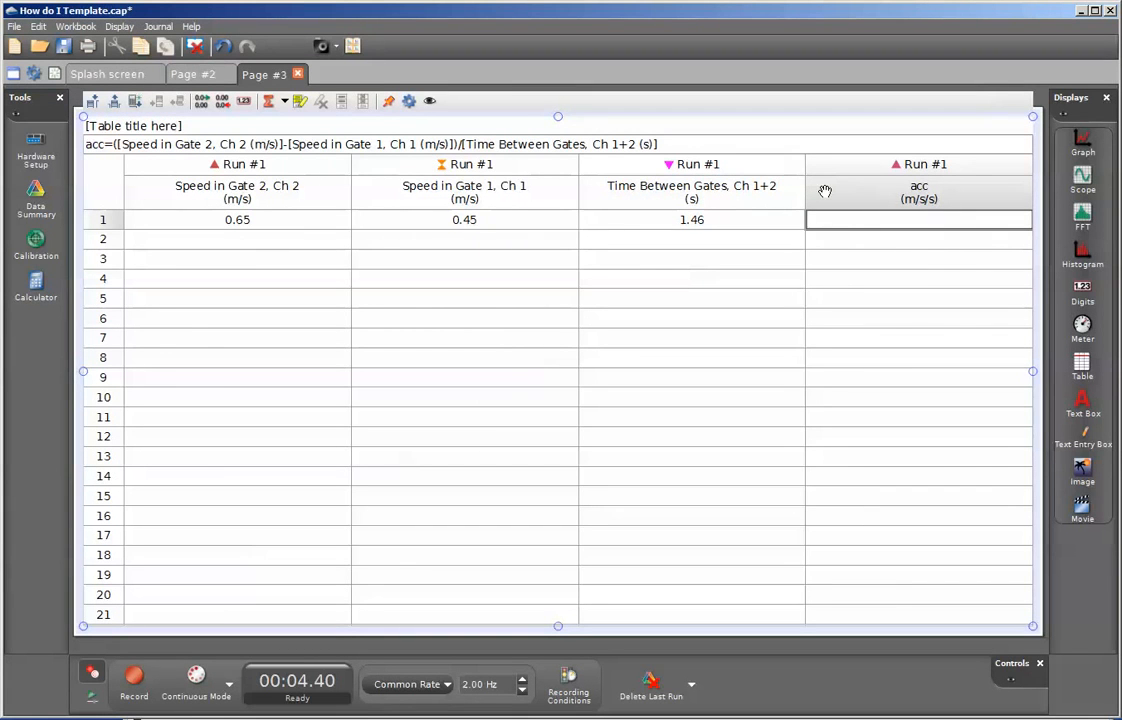
mouse_move(865, 275)
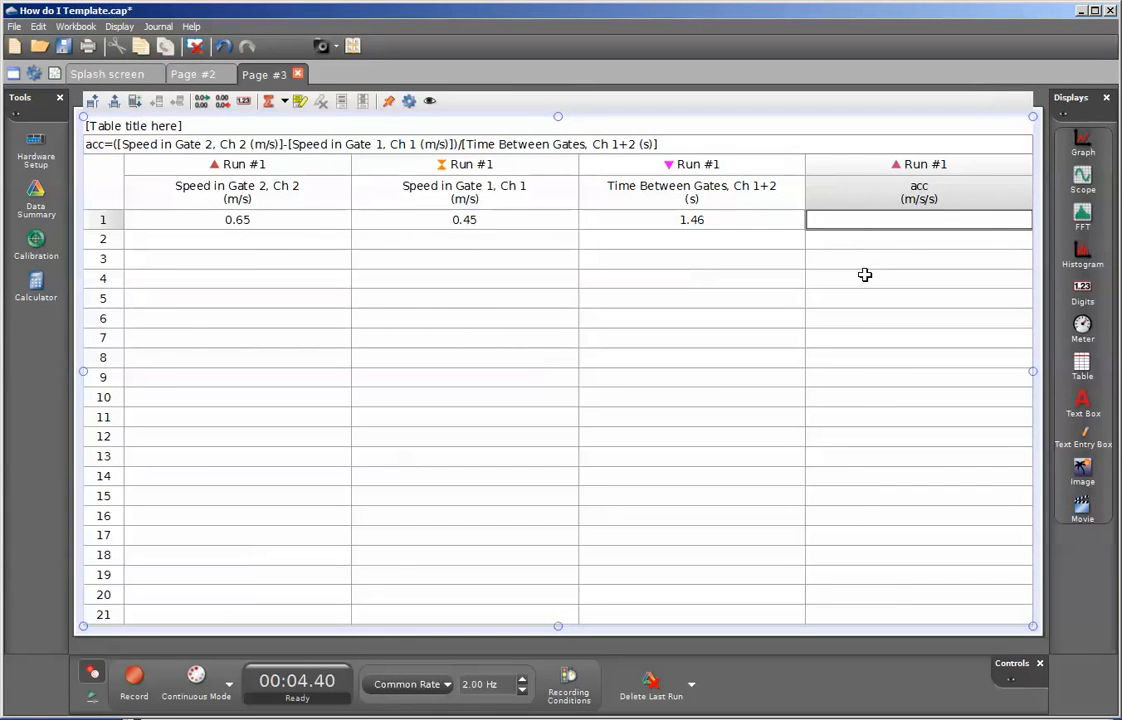
mouse_move(860, 241)
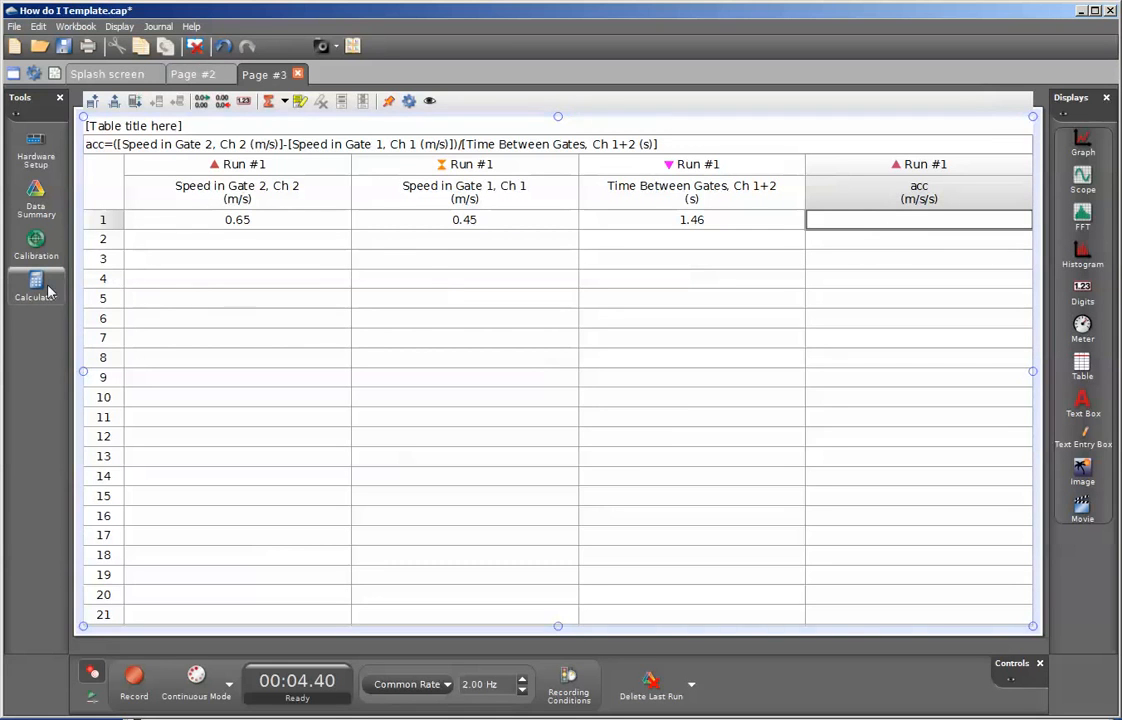
Open the Calculator to inspect the acc formula and its m/s/s units.
left_click(36, 290)
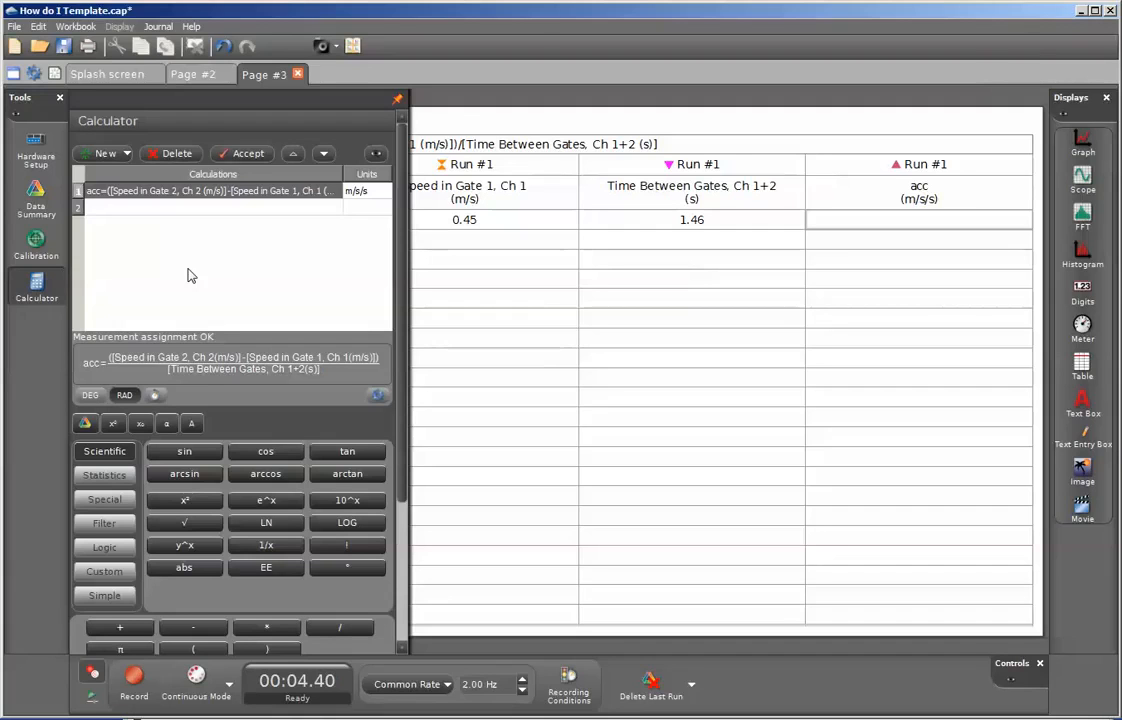
mouse_move(200, 385)
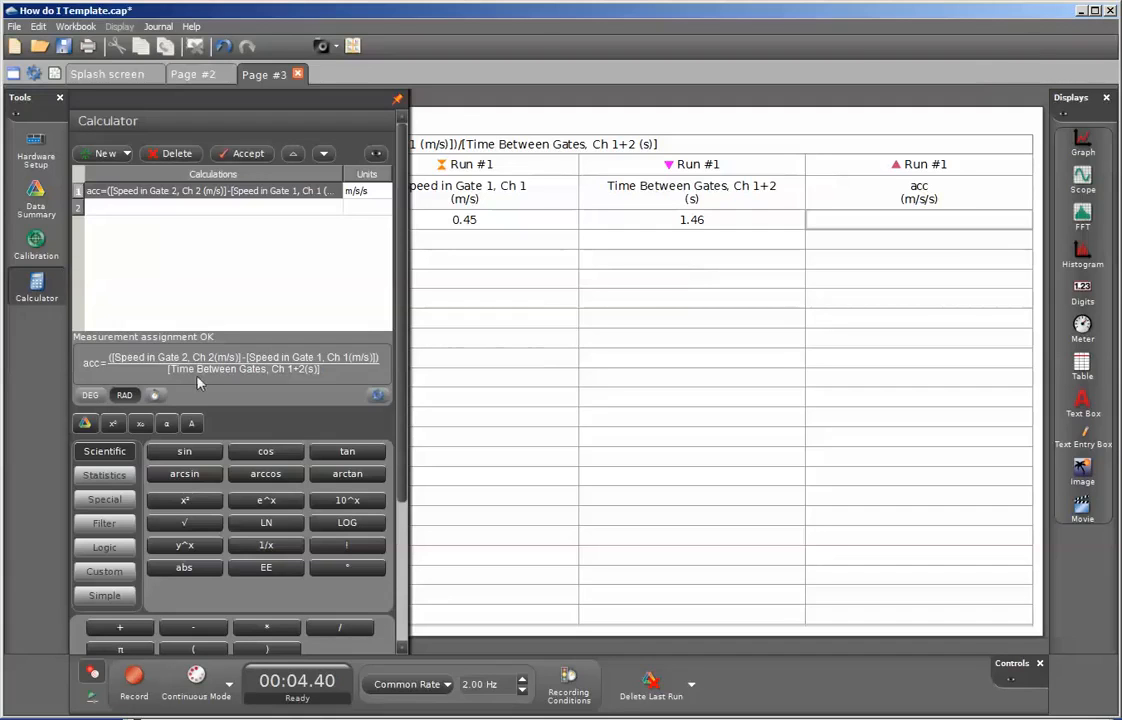
mouse_move(100, 412)
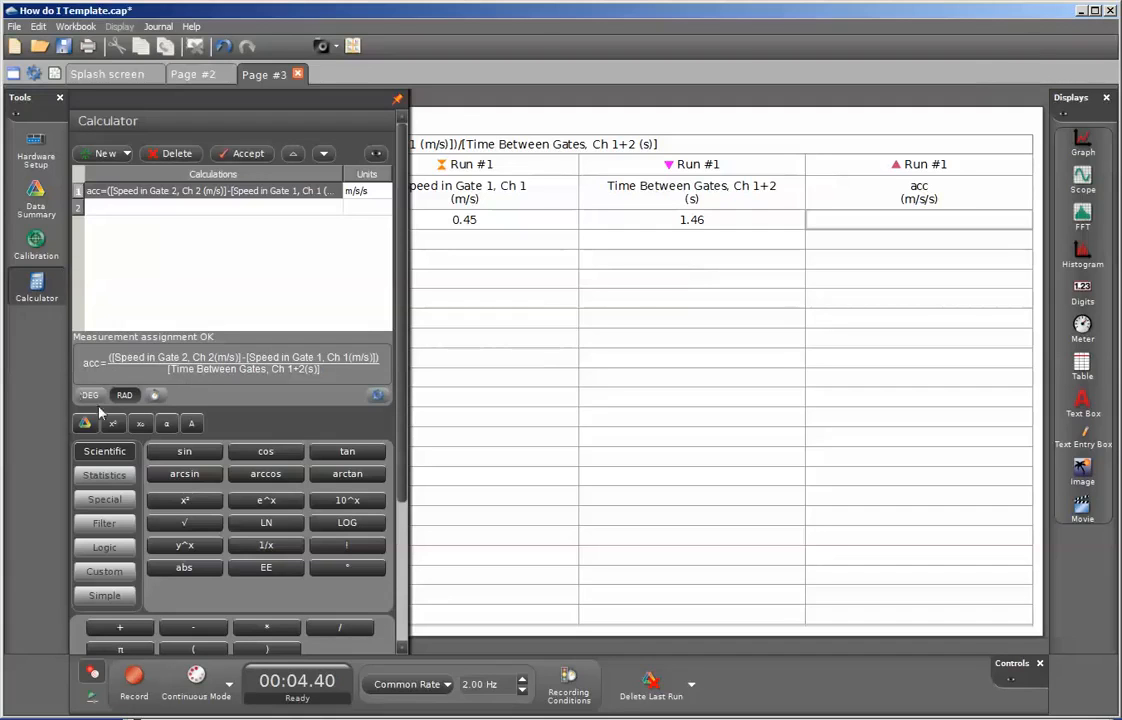
mouse_move(125, 372)
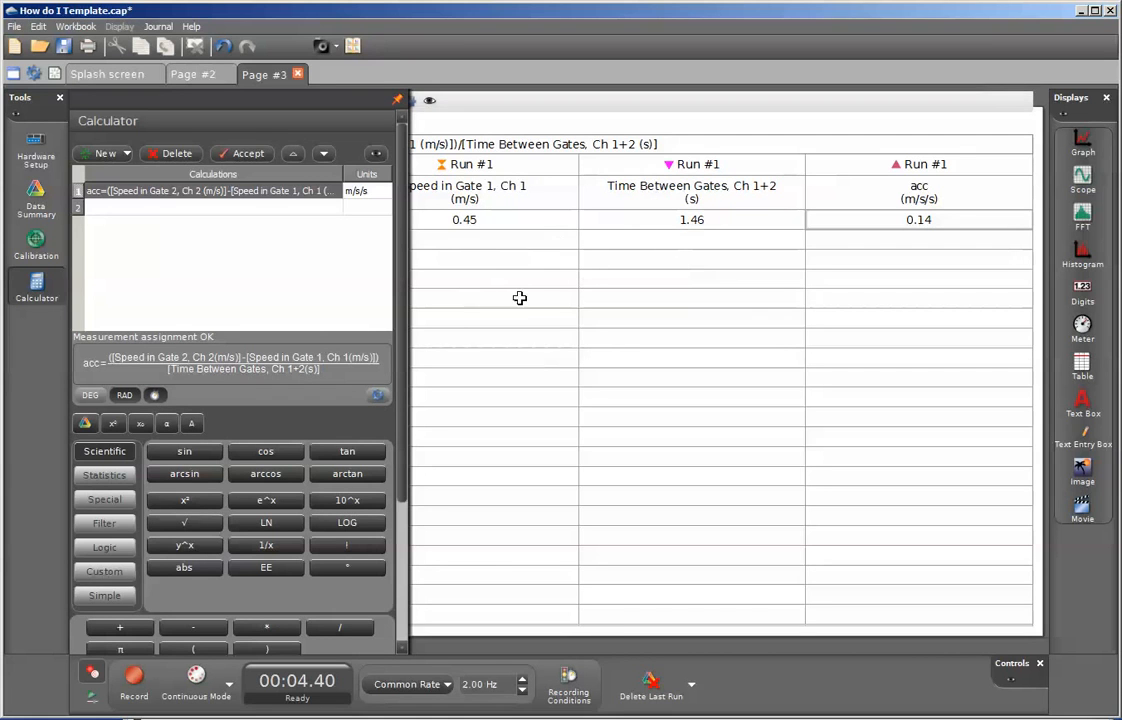
mouse_move(275, 275)
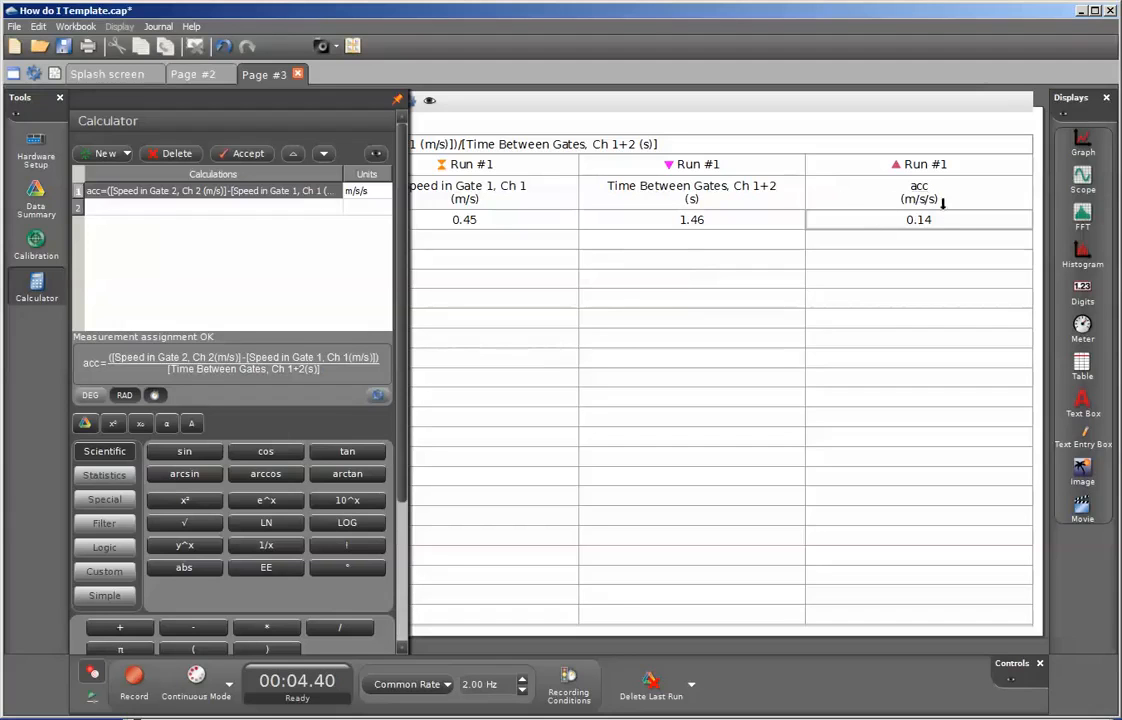
mouse_move(949, 247)
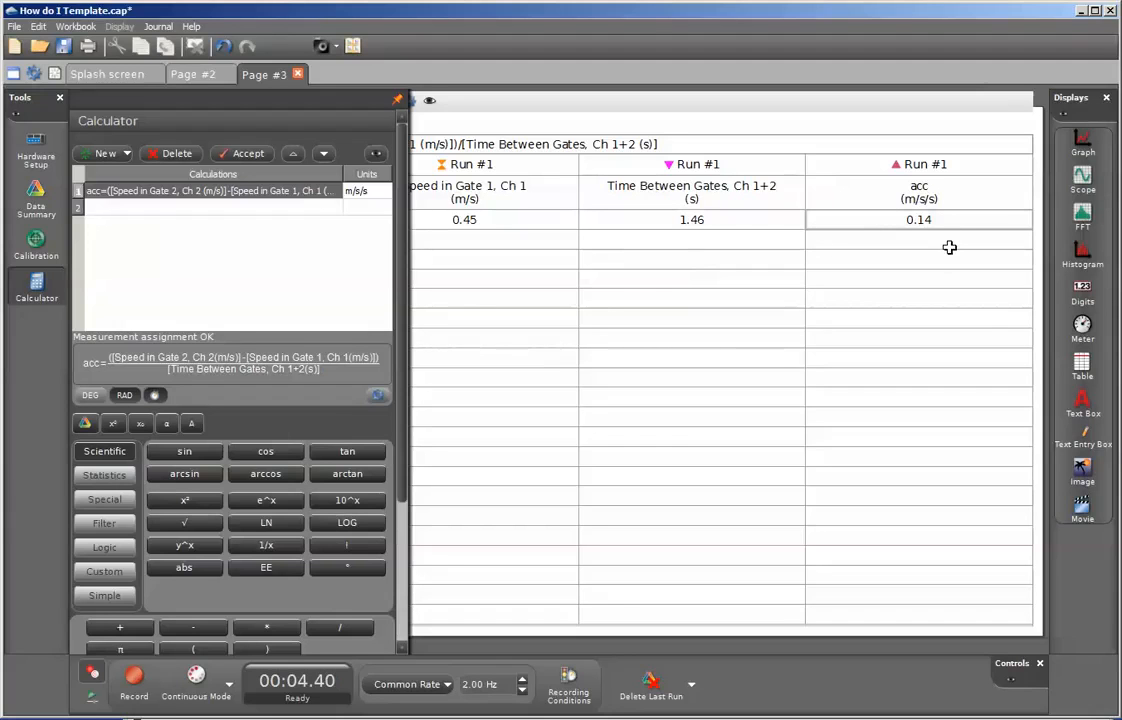
mouse_move(933, 247)
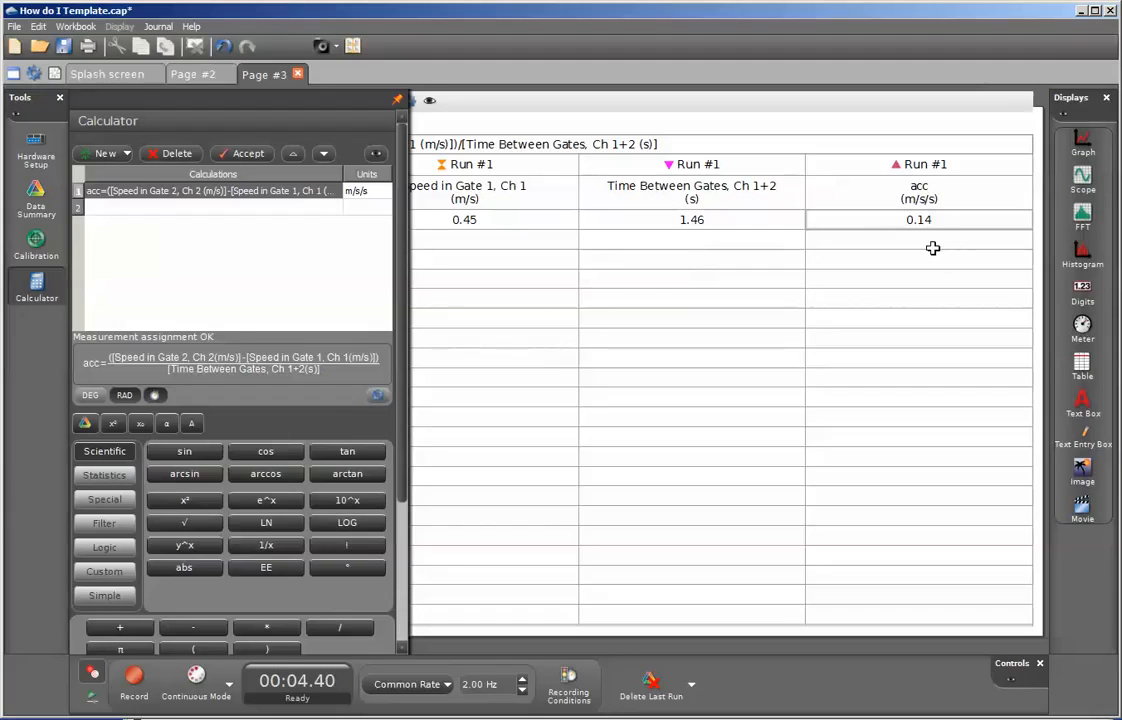